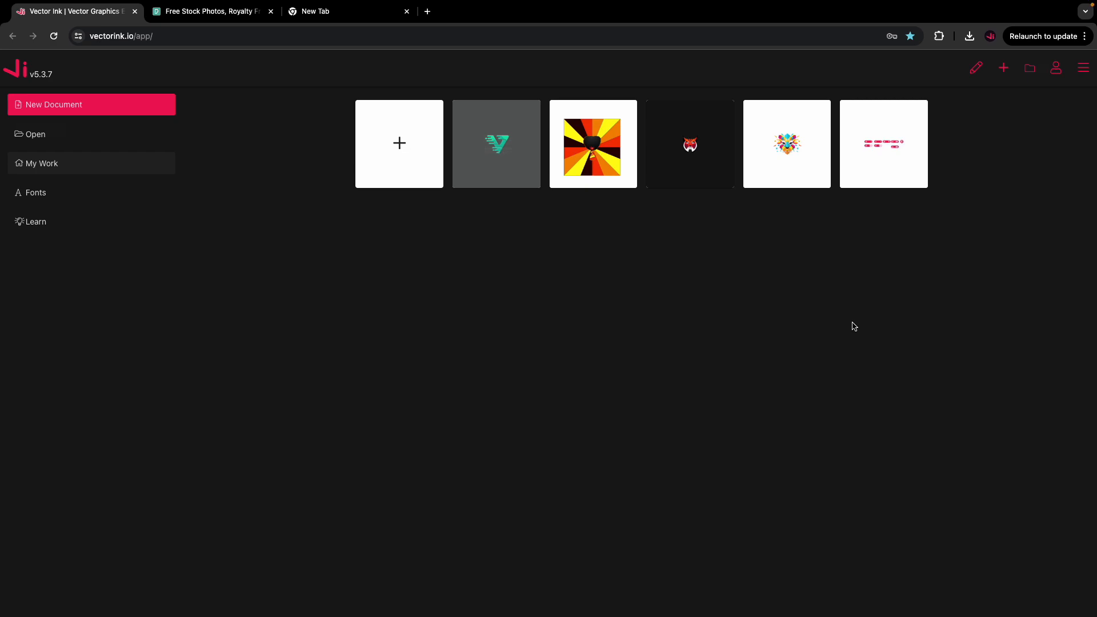
{"action": "mouse_move", "coordinate": [134, 192]}
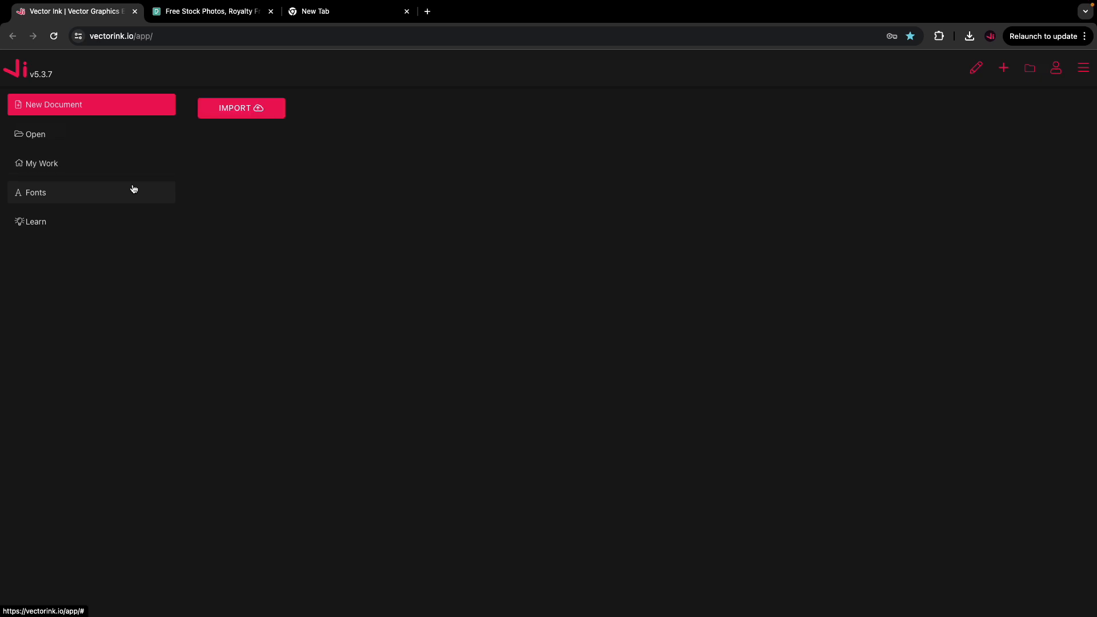
{"action": "mouse_move", "coordinate": [241, 108]}
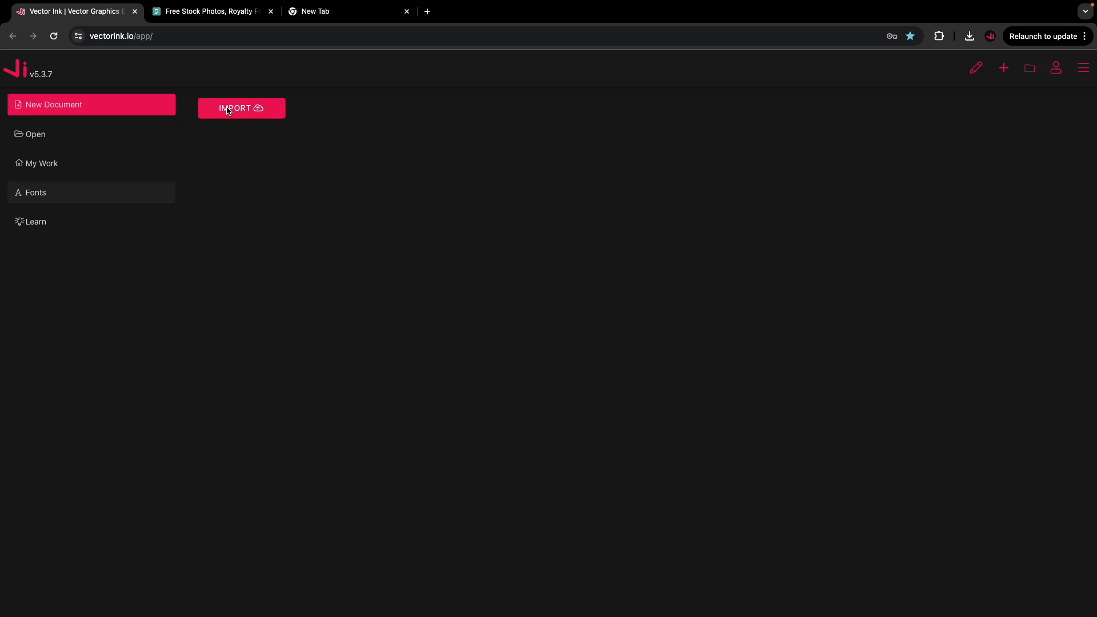
Step: Import the Carrington font file, then create a new Default 700×700 px document
{"action": "left_click", "coordinate": [241, 108]}
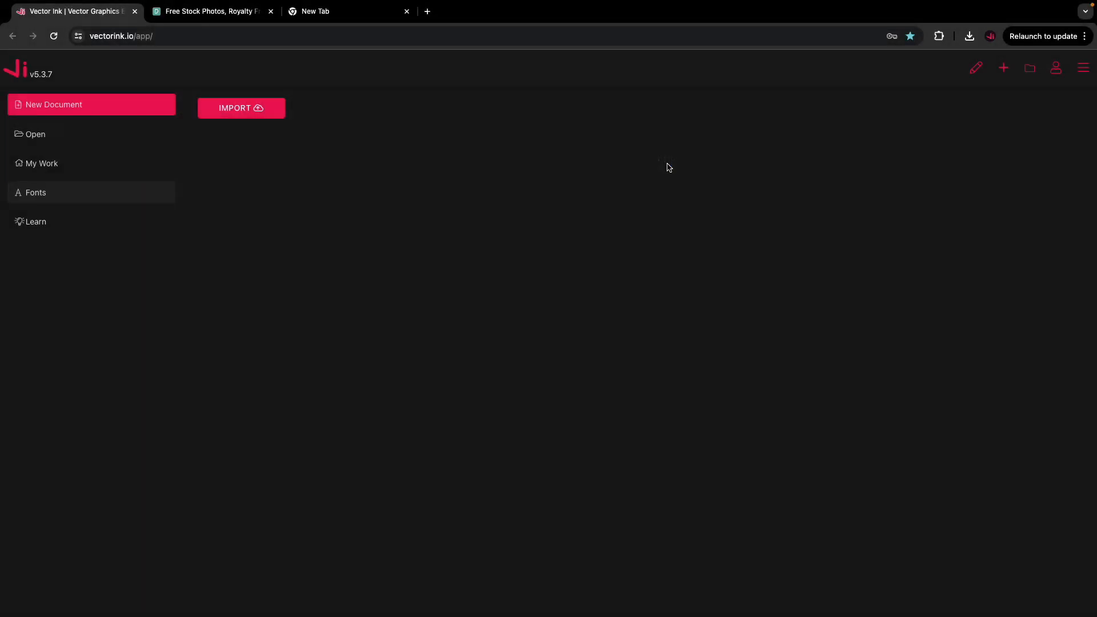
{"action": "left_click", "coordinate": [34, 191]}
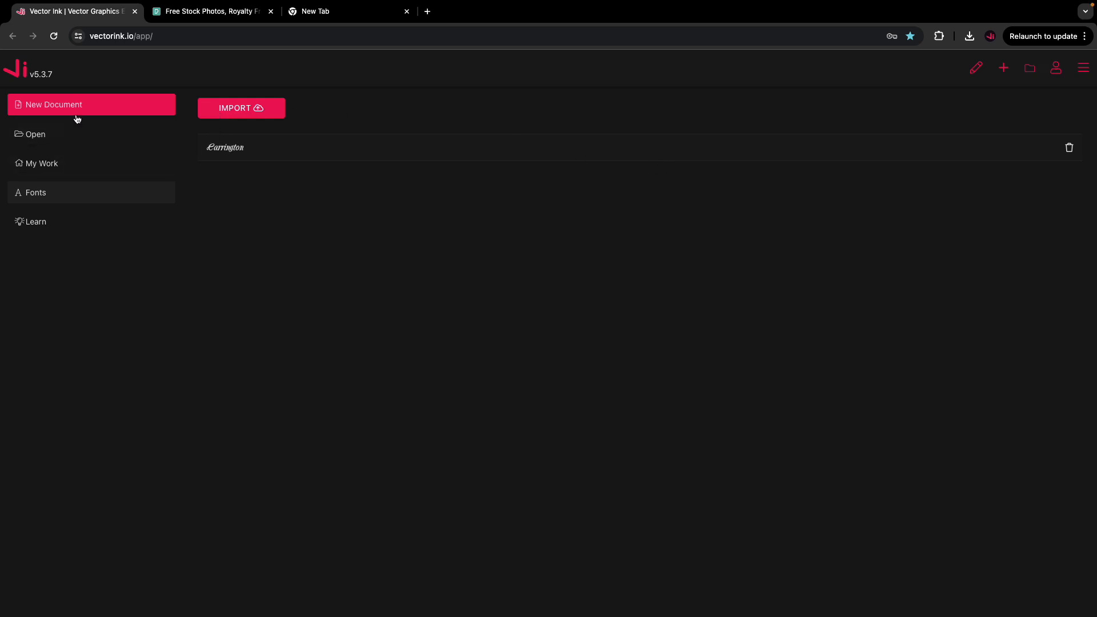
{"action": "mouse_move", "coordinate": [77, 107]}
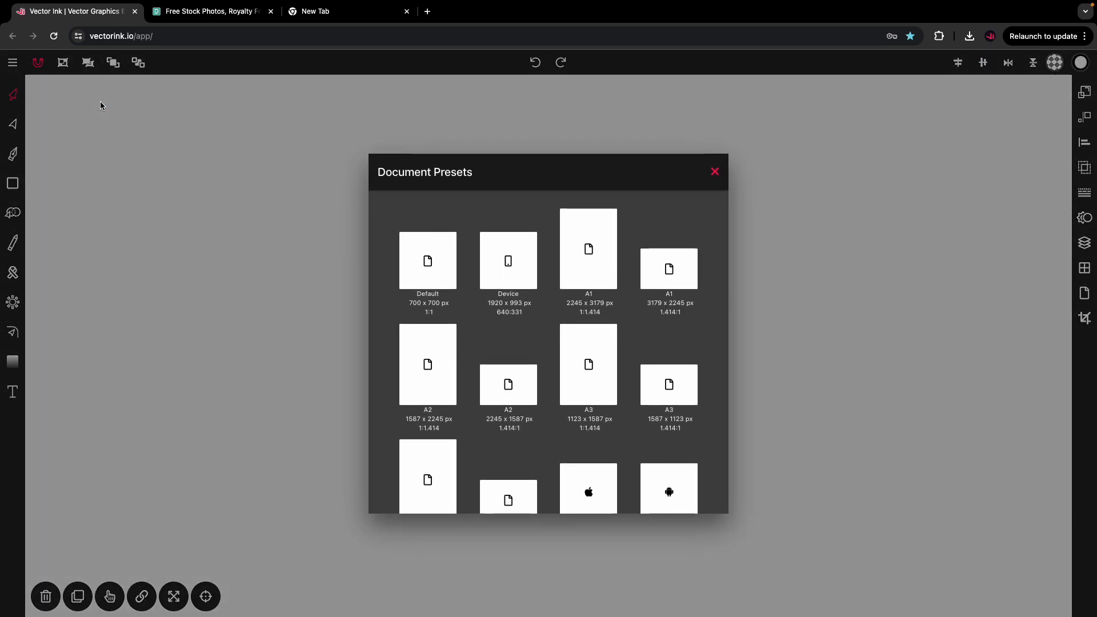
{"action": "left_click", "coordinate": [427, 261]}
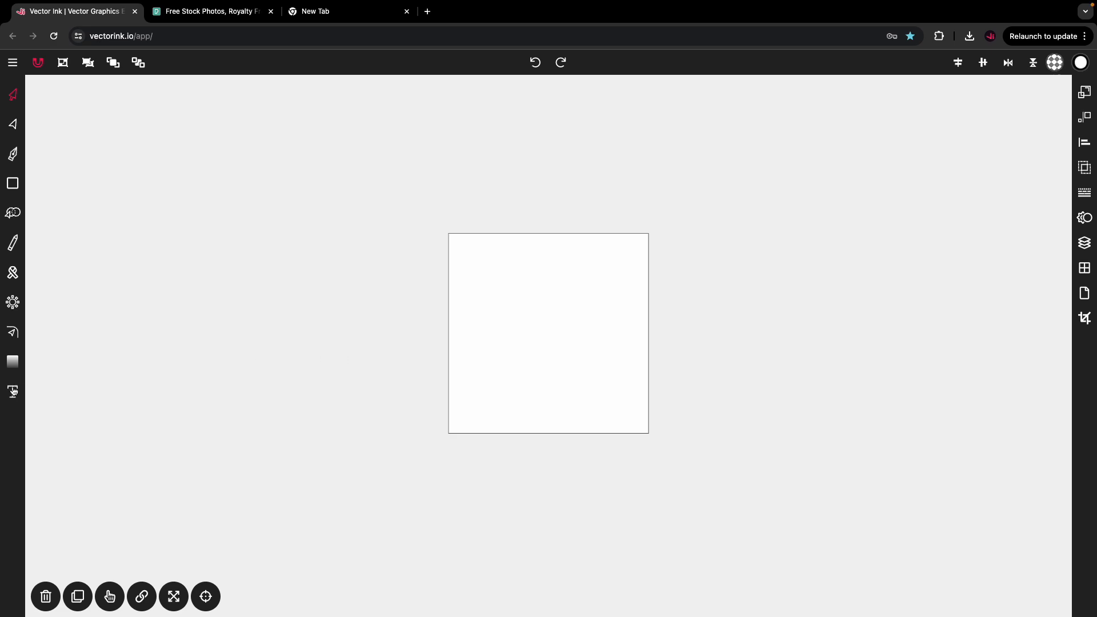
Step: Start a text object, import Kingthings Calligraphica, and choose the Carrington font
{"action": "left_click", "coordinate": [12, 392]}
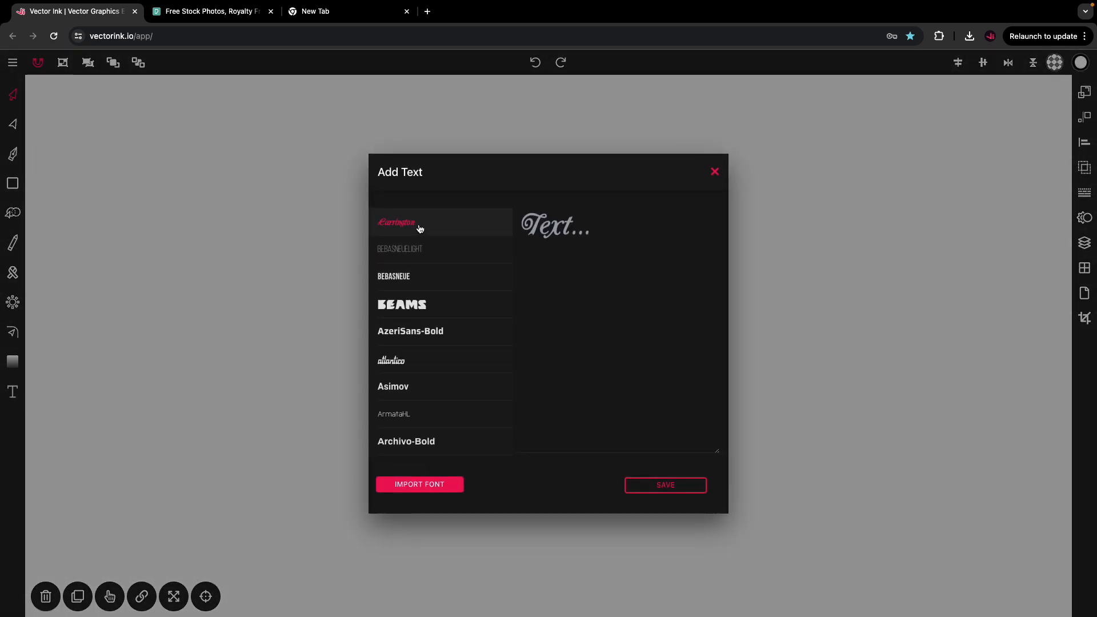
{"action": "mouse_move", "coordinate": [417, 268]}
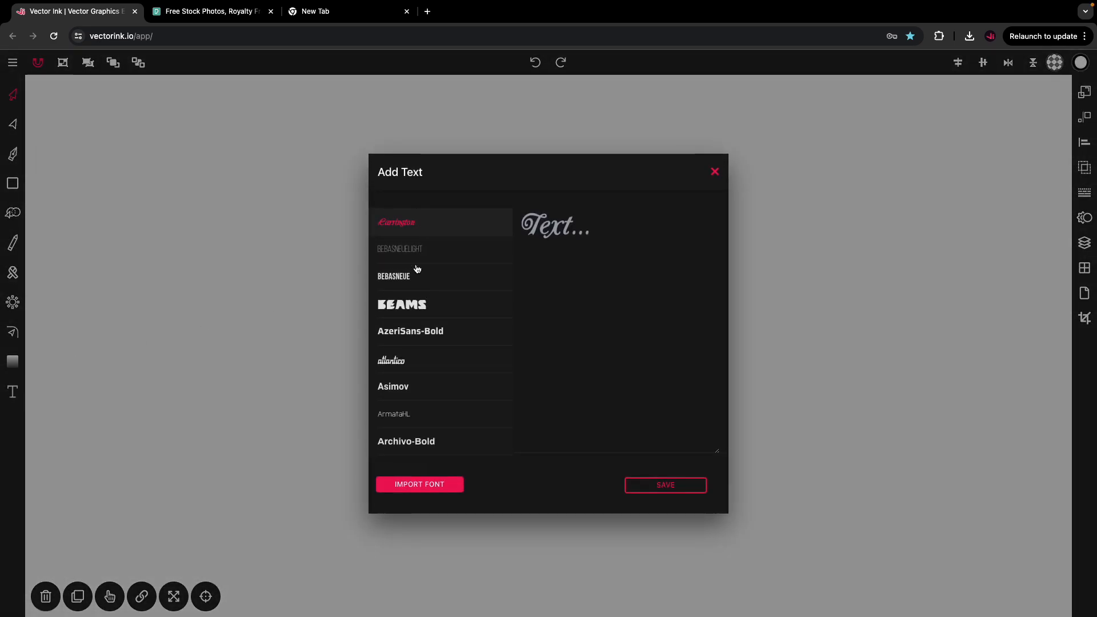
{"action": "mouse_move", "coordinate": [500, 430]}
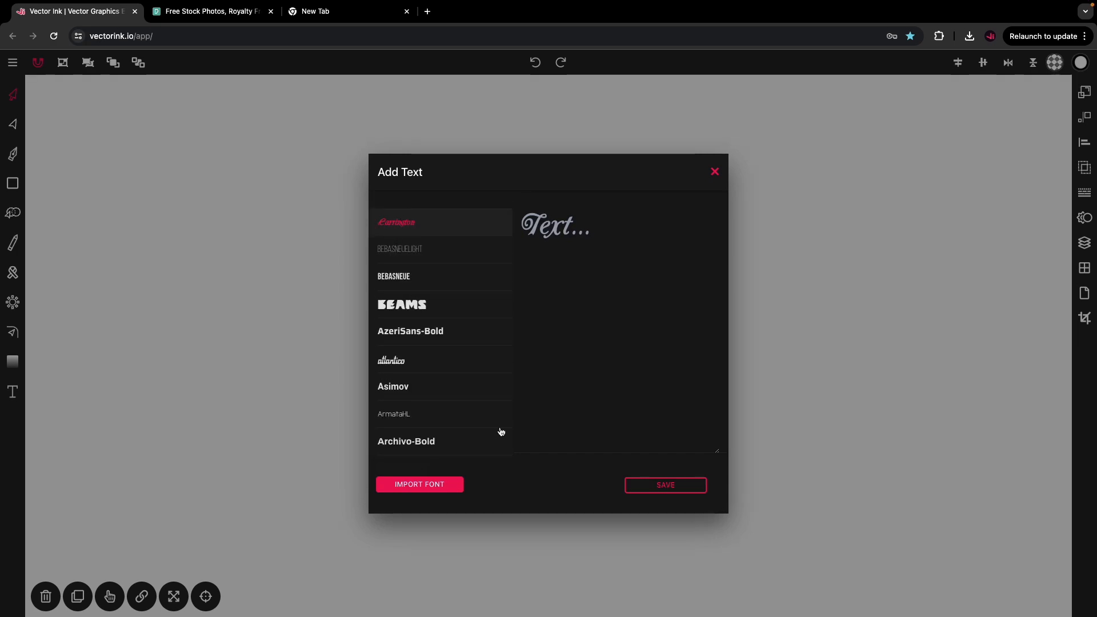
{"action": "mouse_move", "coordinate": [413, 513]}
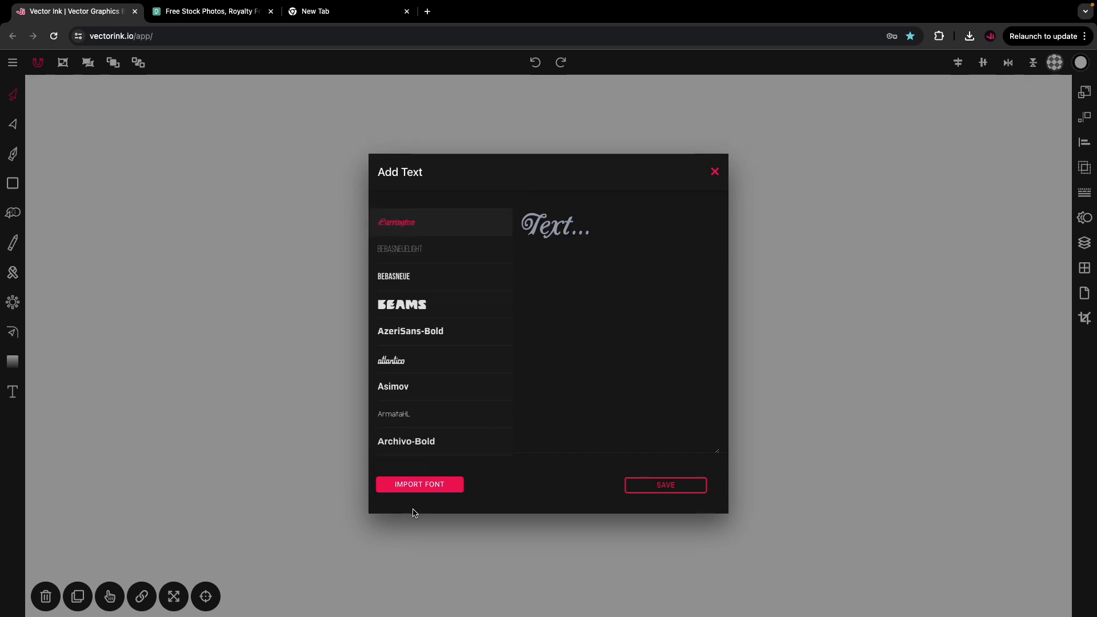
{"action": "mouse_move", "coordinate": [419, 484]}
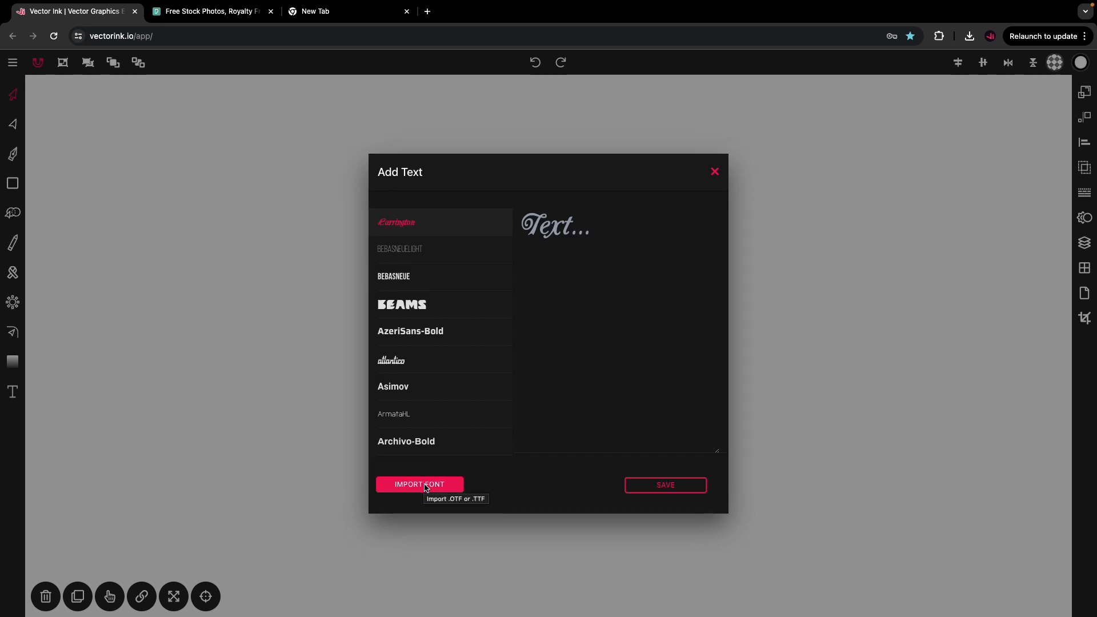
{"action": "left_click", "coordinate": [418, 484]}
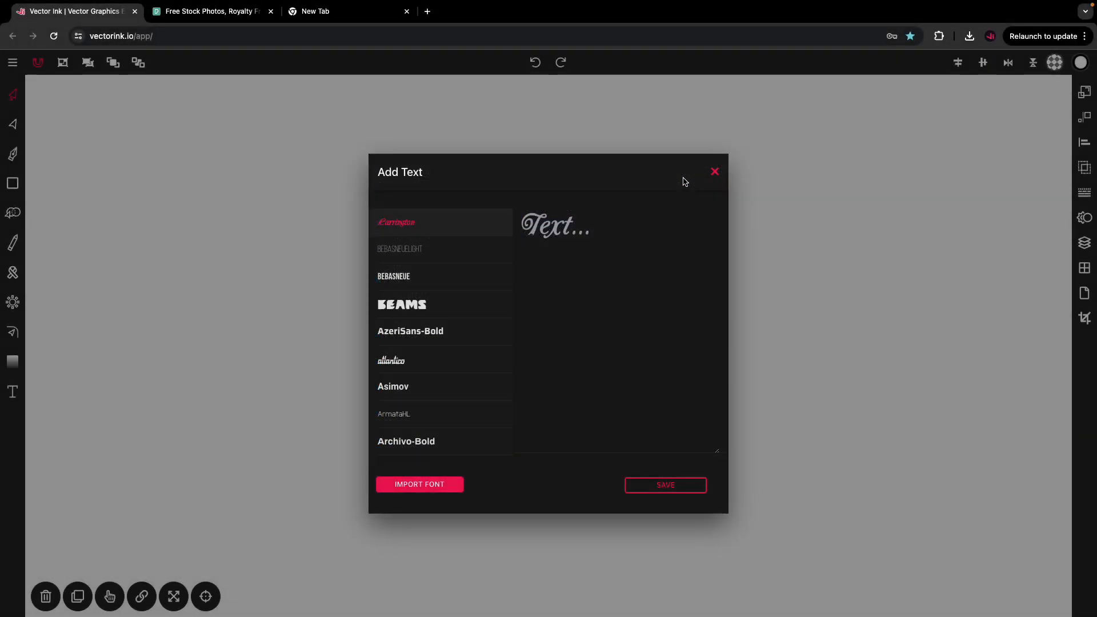
{"action": "scroll", "scroll_direction": "up", "scroll_amount": 3}
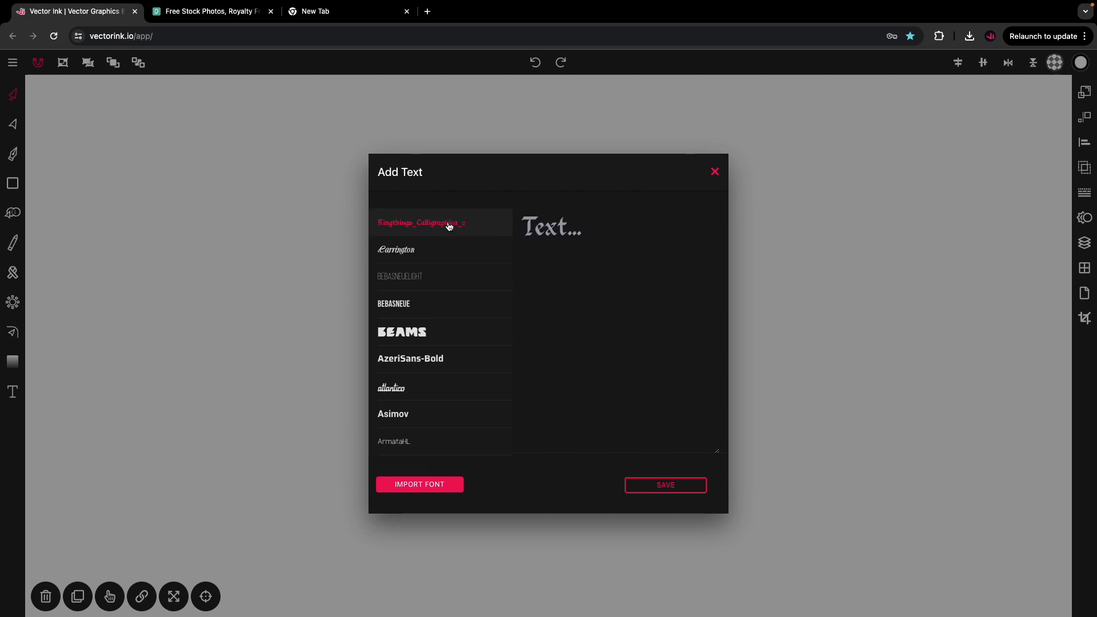
{"action": "left_click", "coordinate": [397, 250]}
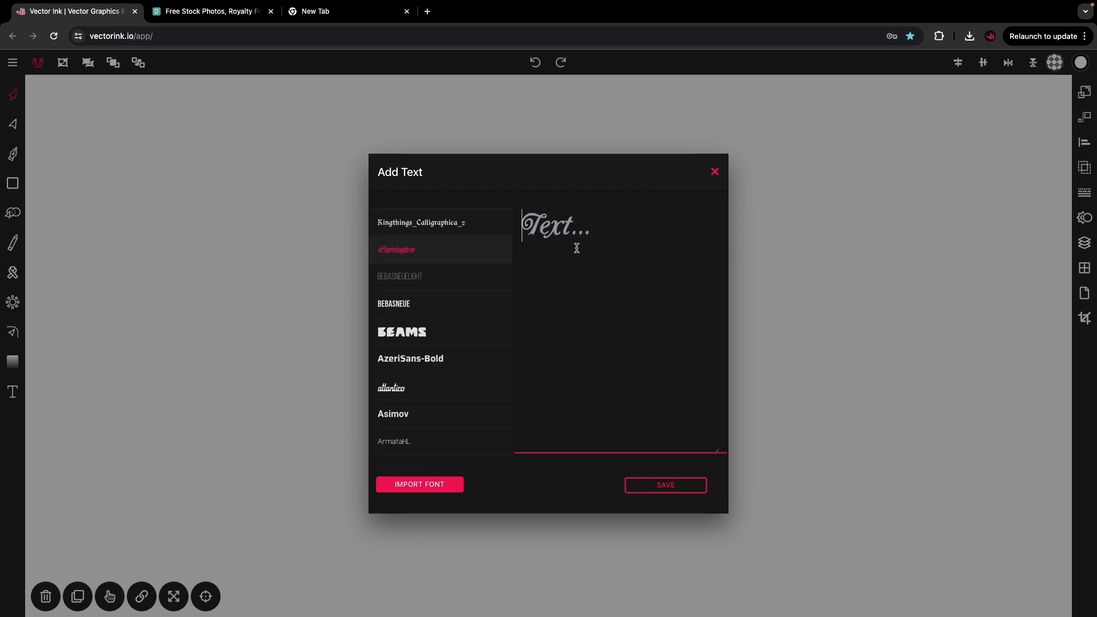
Step: Enter the text 'Hello Vector Ink' and save it onto the canvas
{"action": "type", "text": "H"}
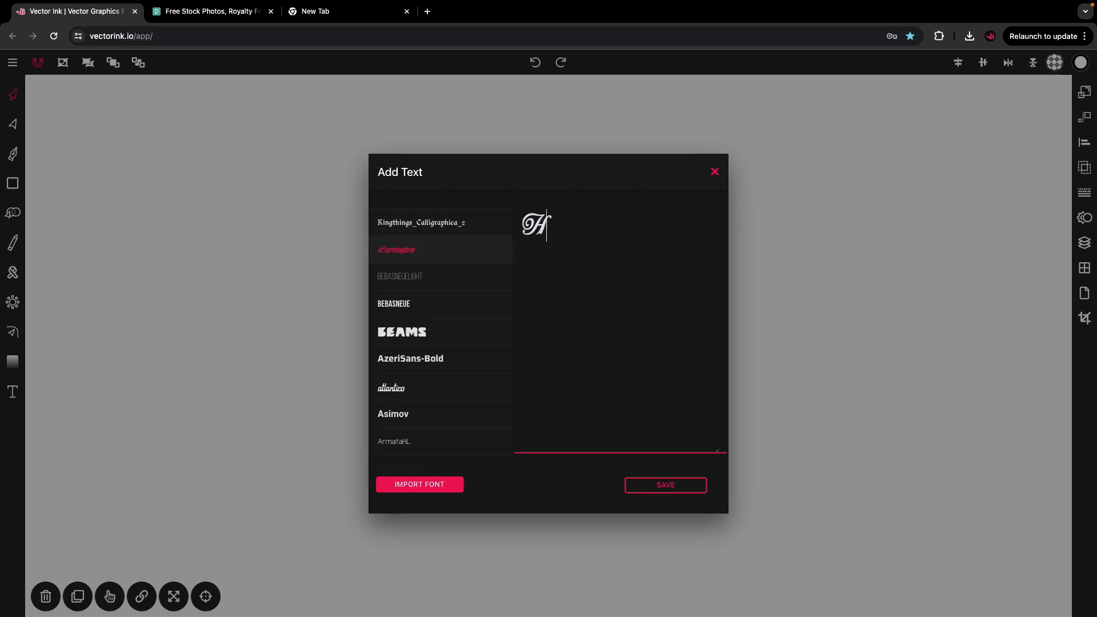
{"action": "type", "text": "ello Vector Ink"}
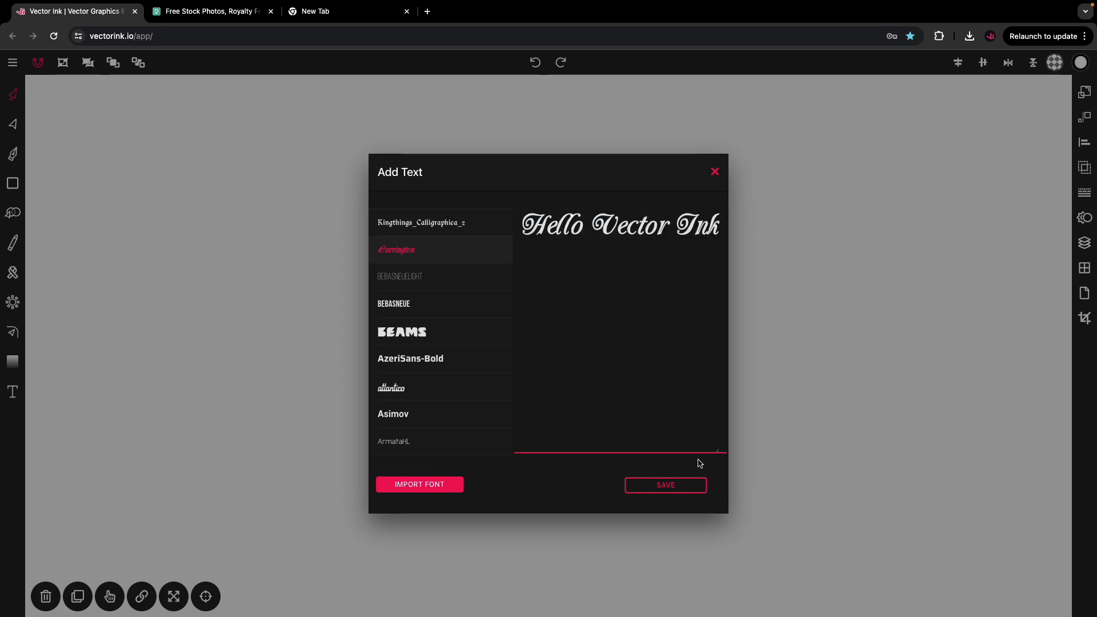
{"action": "left_click", "coordinate": [664, 484]}
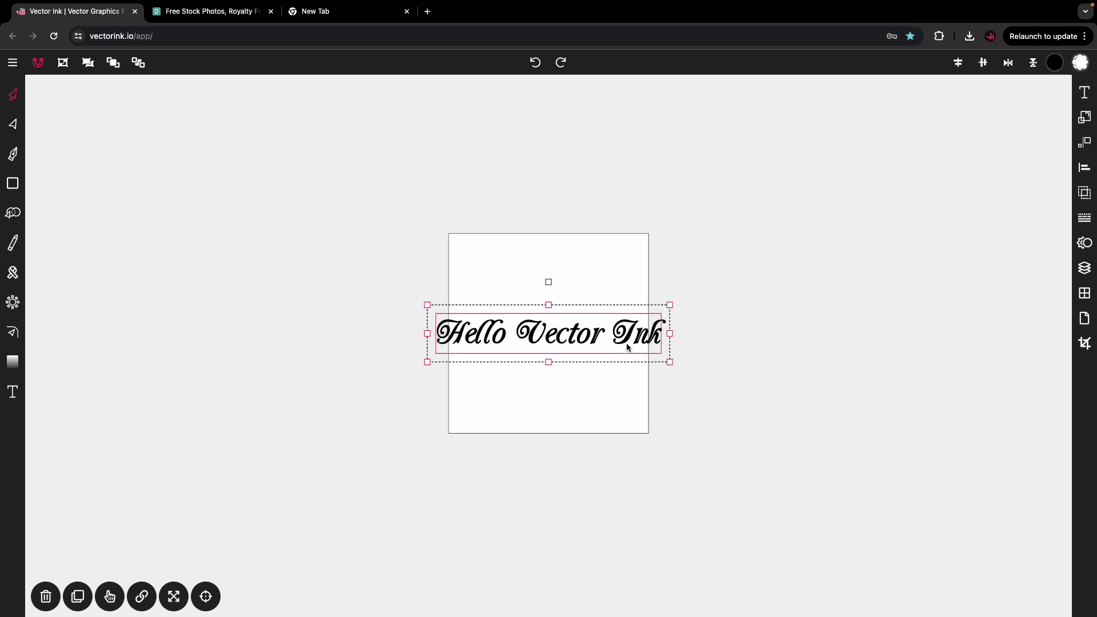
{"action": "mouse_move", "coordinate": [636, 342]}
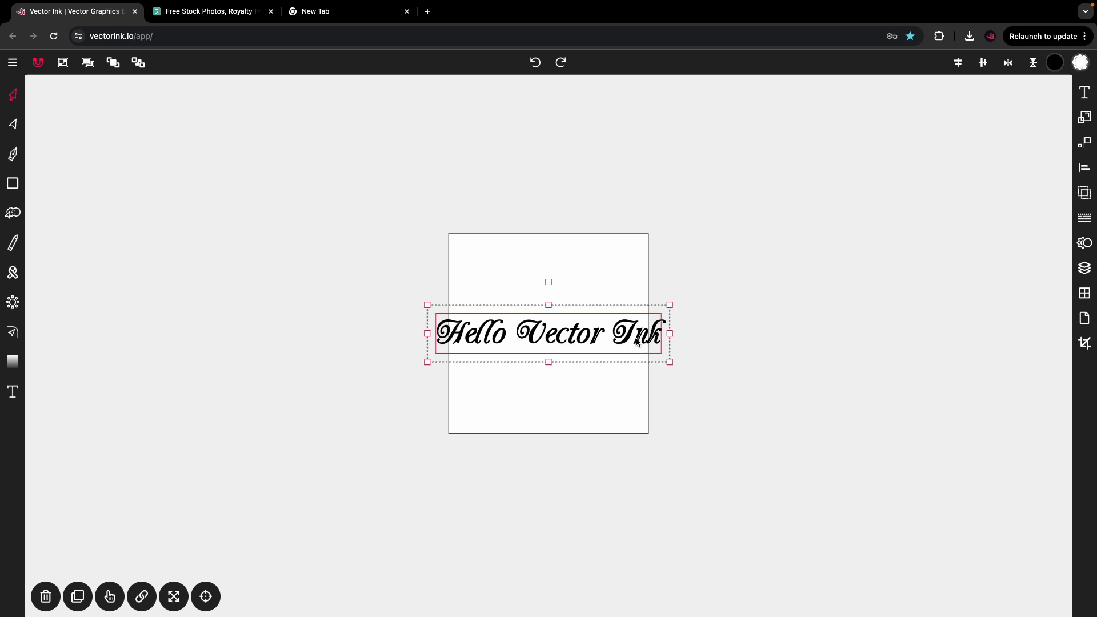
Step: Show the Text panel for Hello Vector Ink: Carrington, size 40, centered
{"action": "left_click", "coordinate": [1084, 92]}
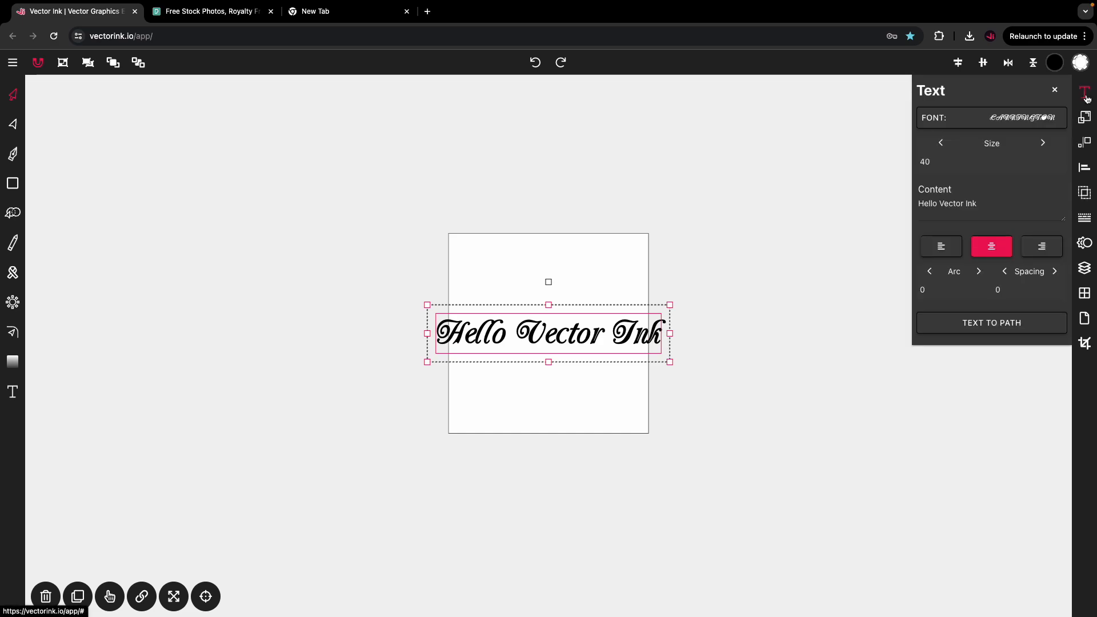
{"action": "mouse_move", "coordinate": [613, 362]}
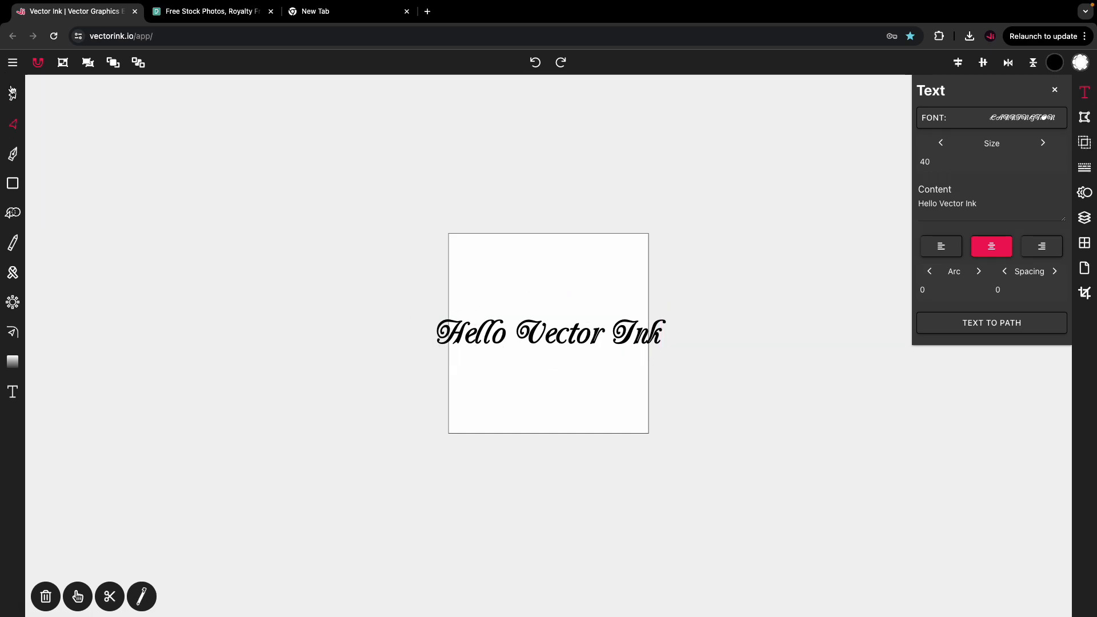
{"action": "left_click", "coordinate": [547, 332]}
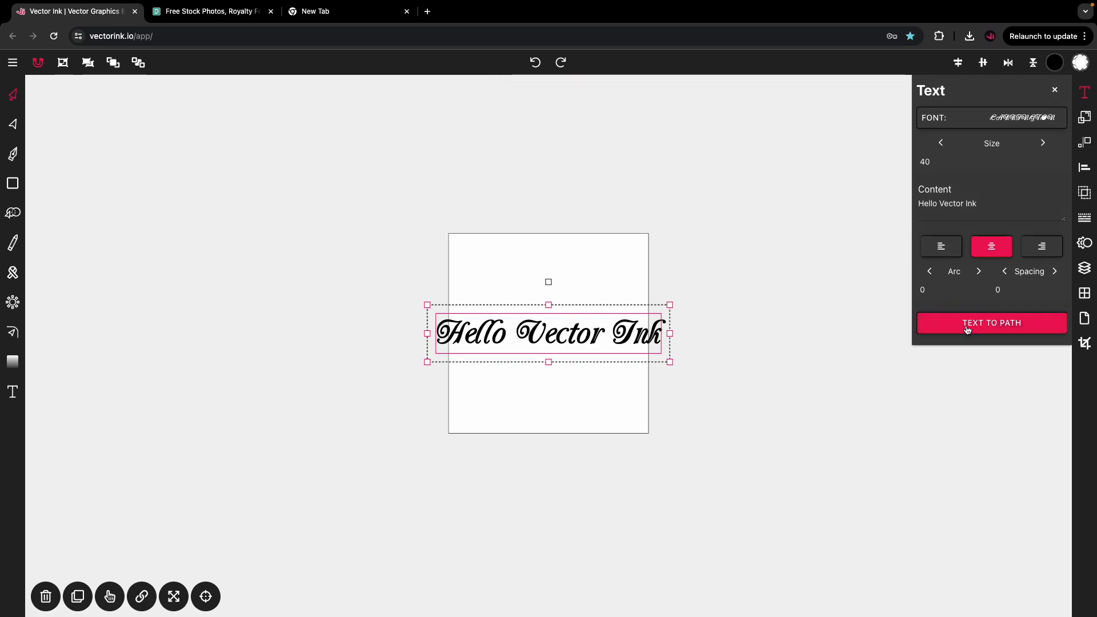
{"action": "mouse_move", "coordinate": [989, 335]}
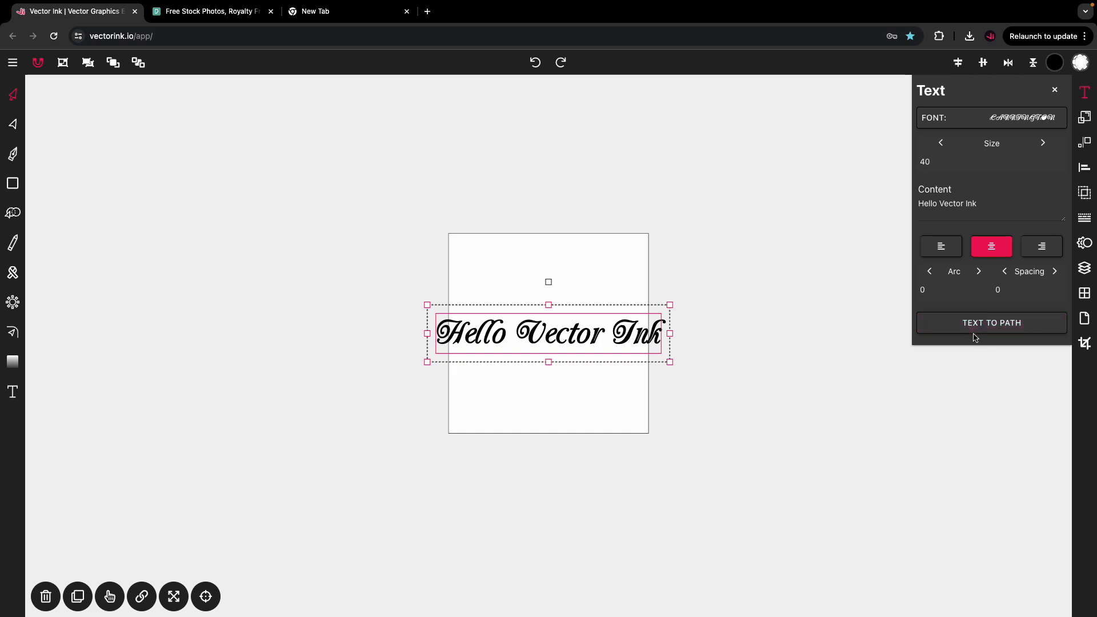
Step: Open Vector Ink's main file menu with save, import and export options
{"action": "left_click", "coordinate": [11, 61]}
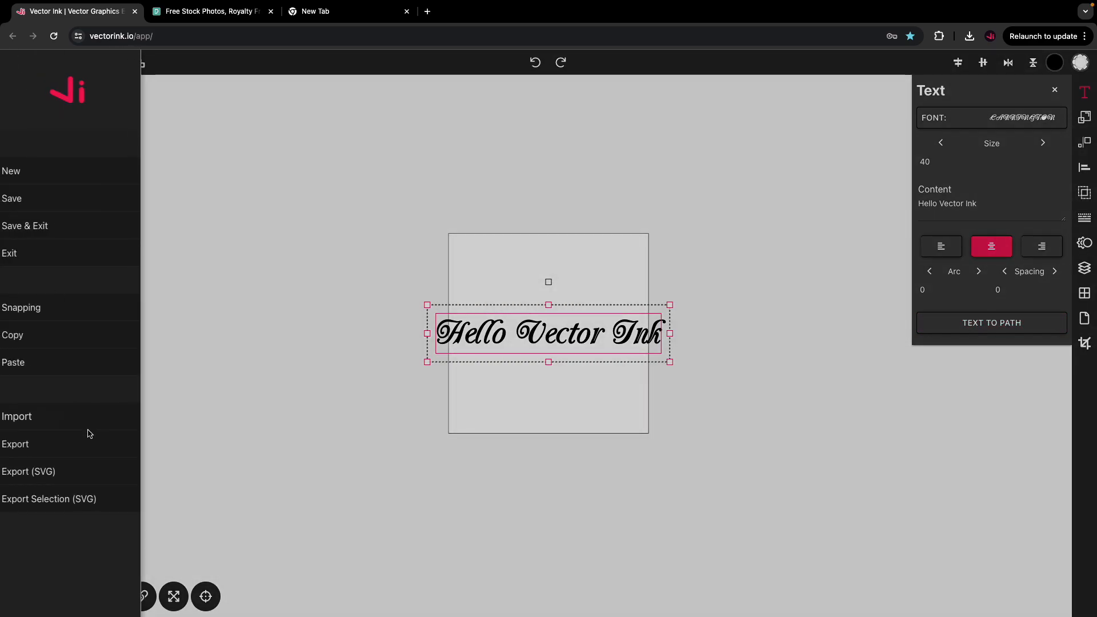
{"action": "mouse_move", "coordinate": [329, 379]}
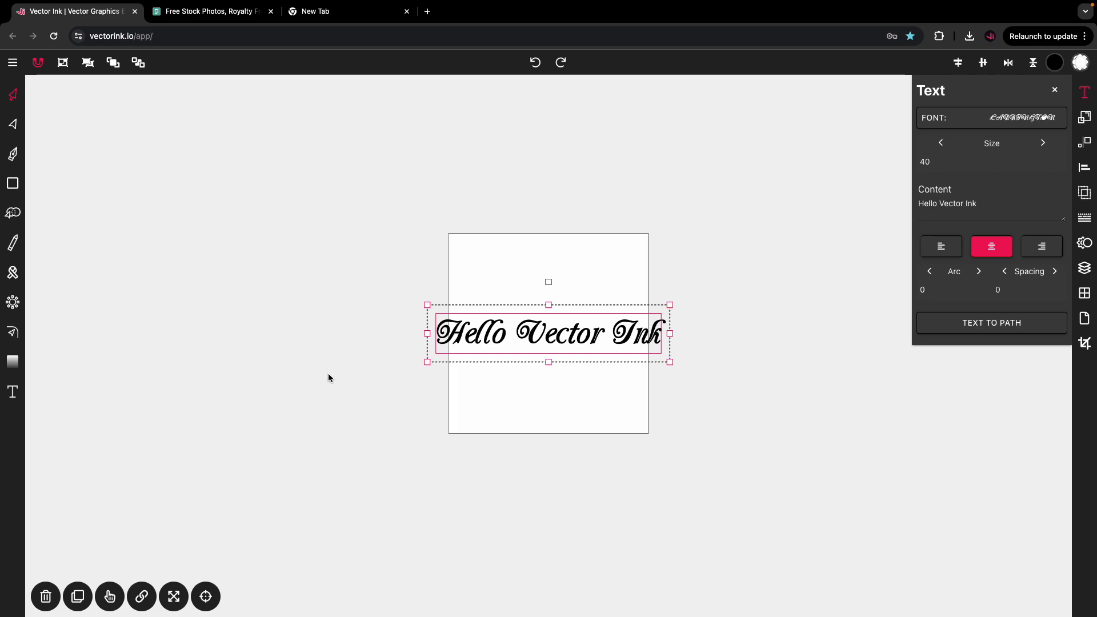
{"action": "mouse_move", "coordinate": [376, 384]}
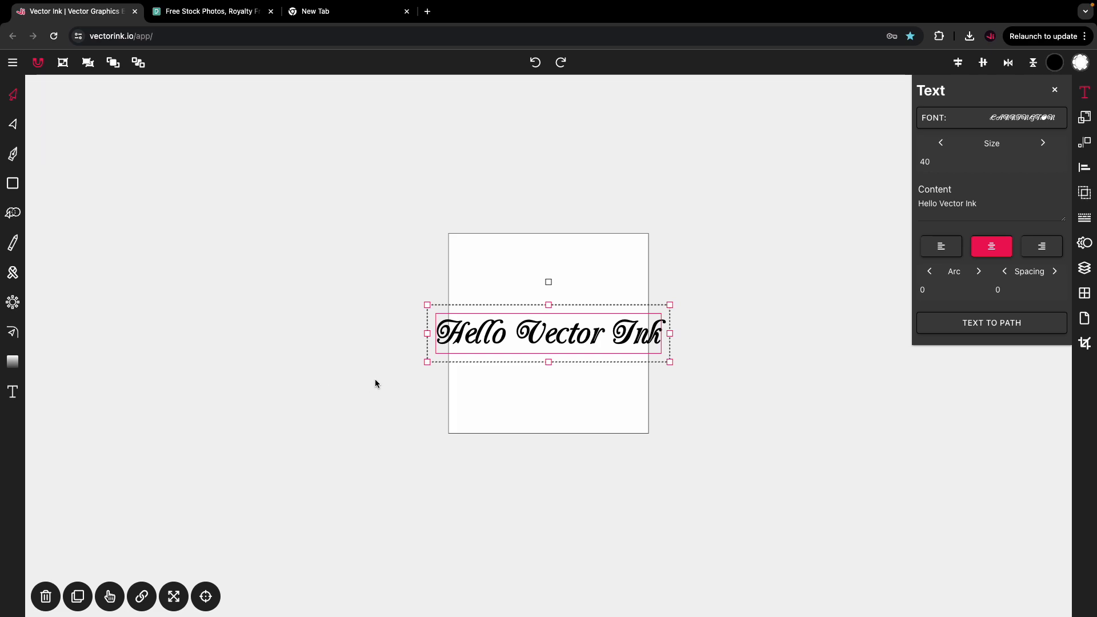
{"action": "mouse_move", "coordinate": [708, 250]}
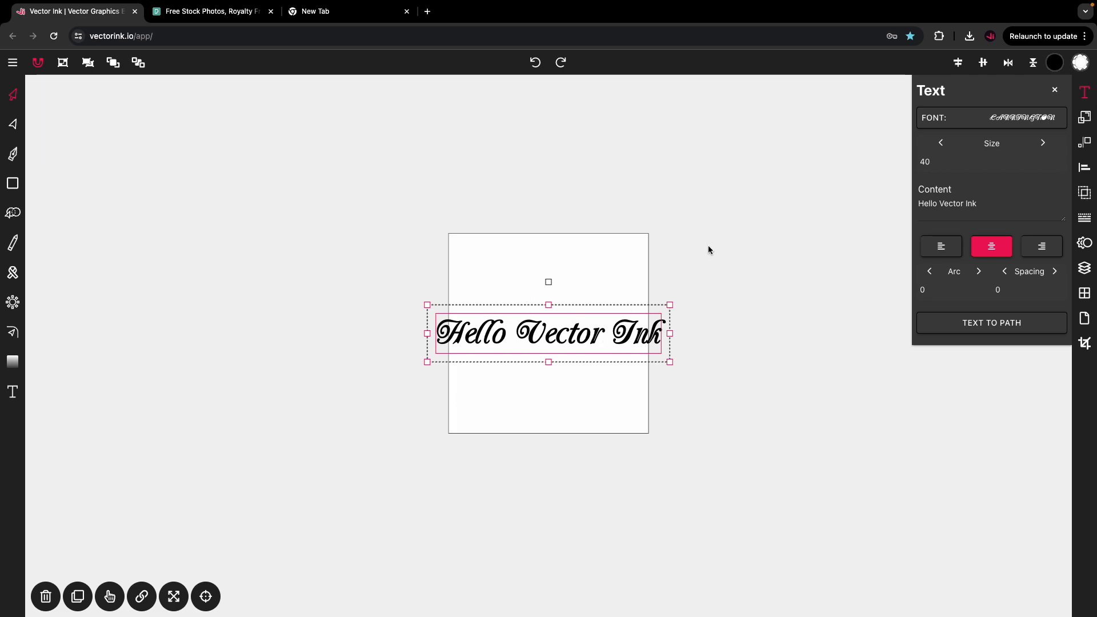
{"action": "mouse_move", "coordinate": [462, 297]}
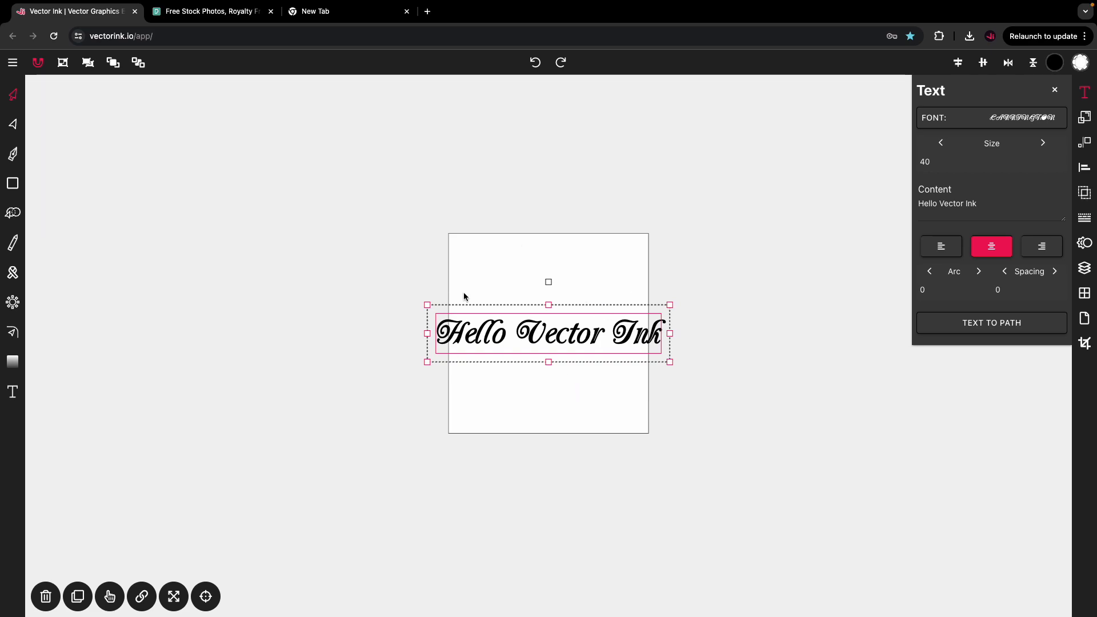
{"action": "mouse_move", "coordinate": [440, 293]}
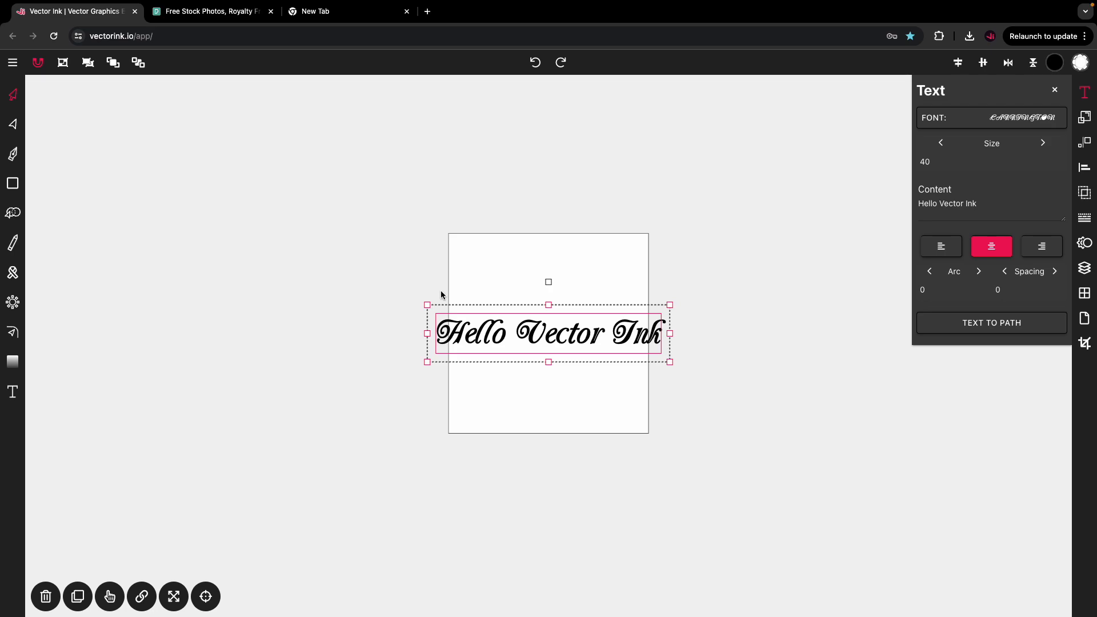
{"action": "mouse_move", "coordinate": [991, 322]}
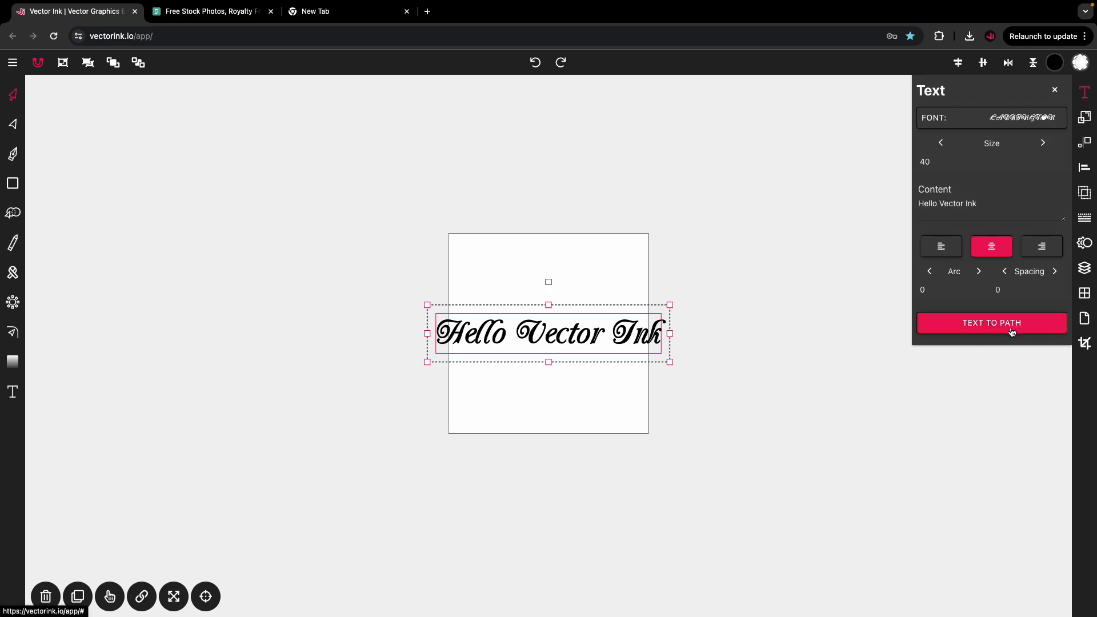
{"action": "mouse_move", "coordinate": [1012, 346]}
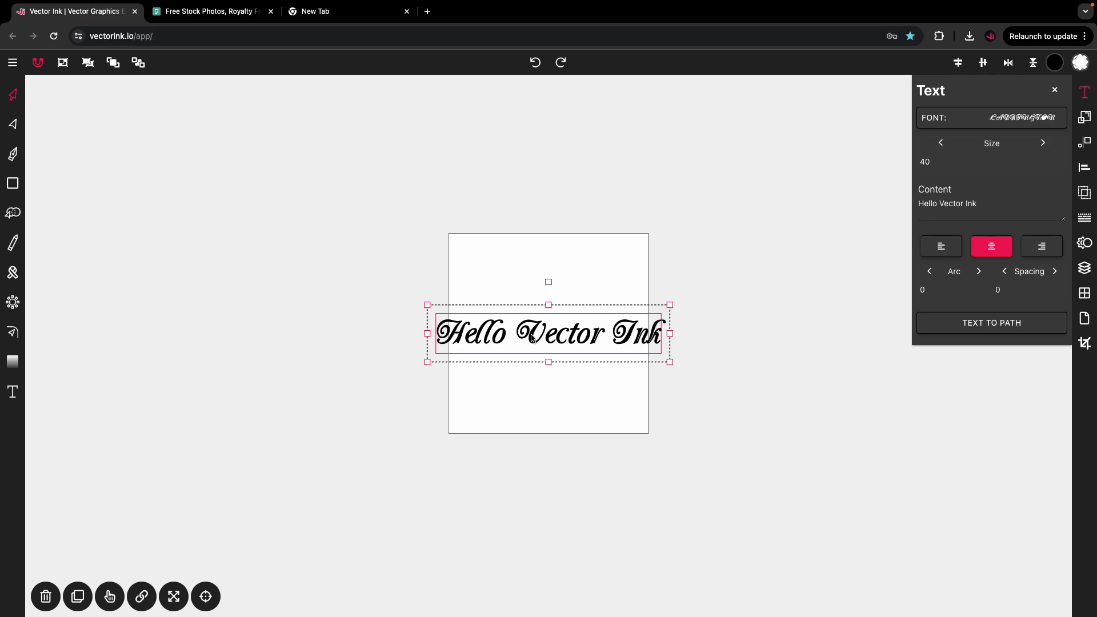
{"action": "mouse_move", "coordinate": [559, 407]}
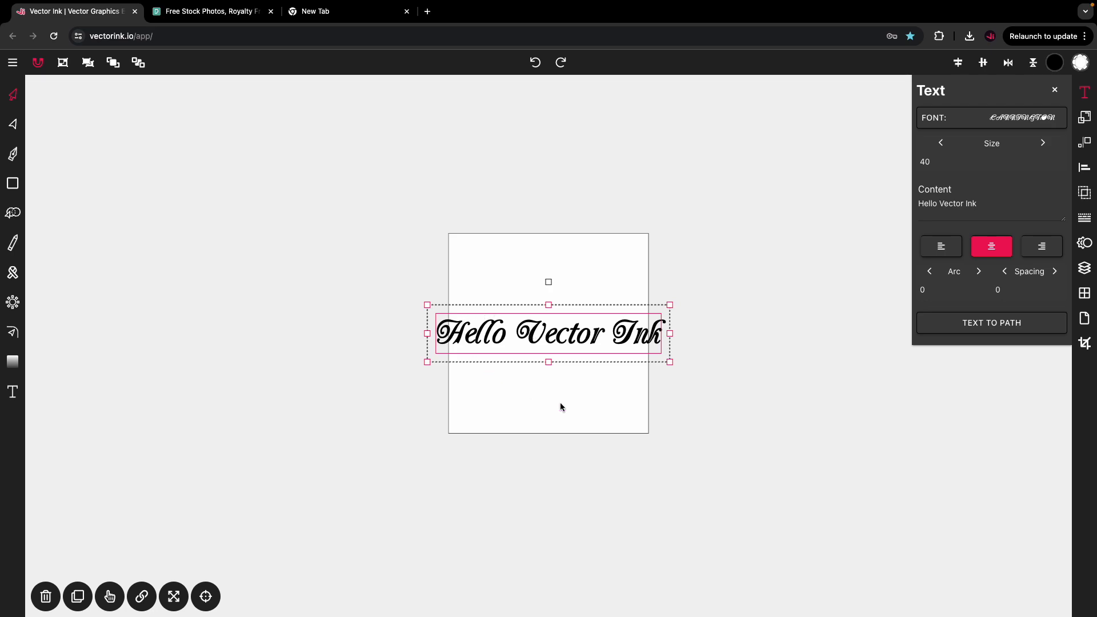
{"action": "mouse_move", "coordinate": [499, 369]}
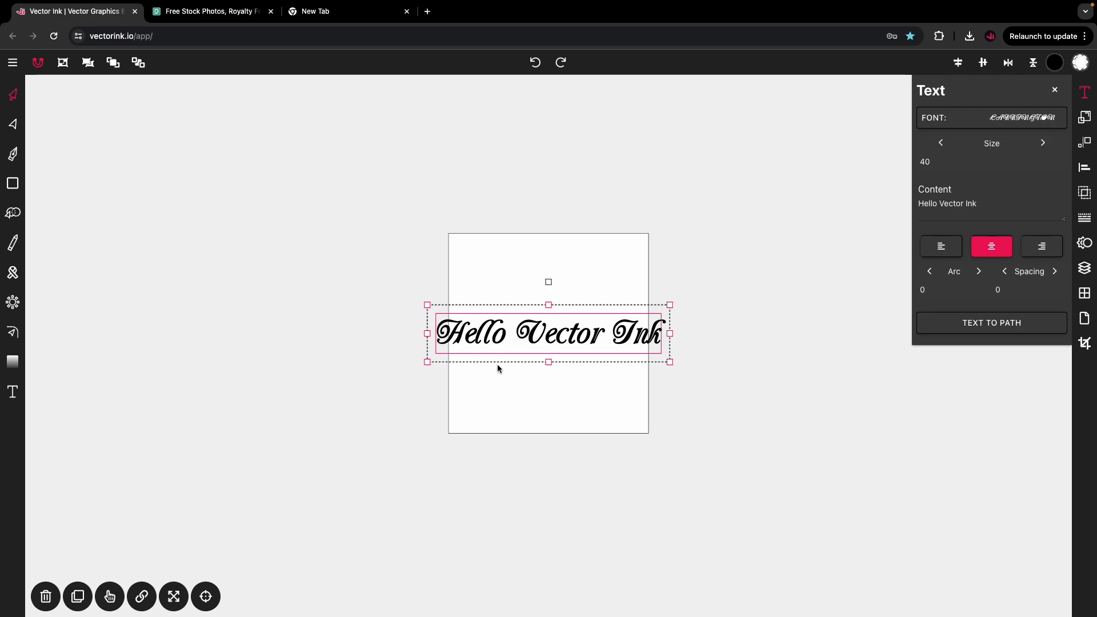
{"action": "mouse_move", "coordinate": [500, 366]}
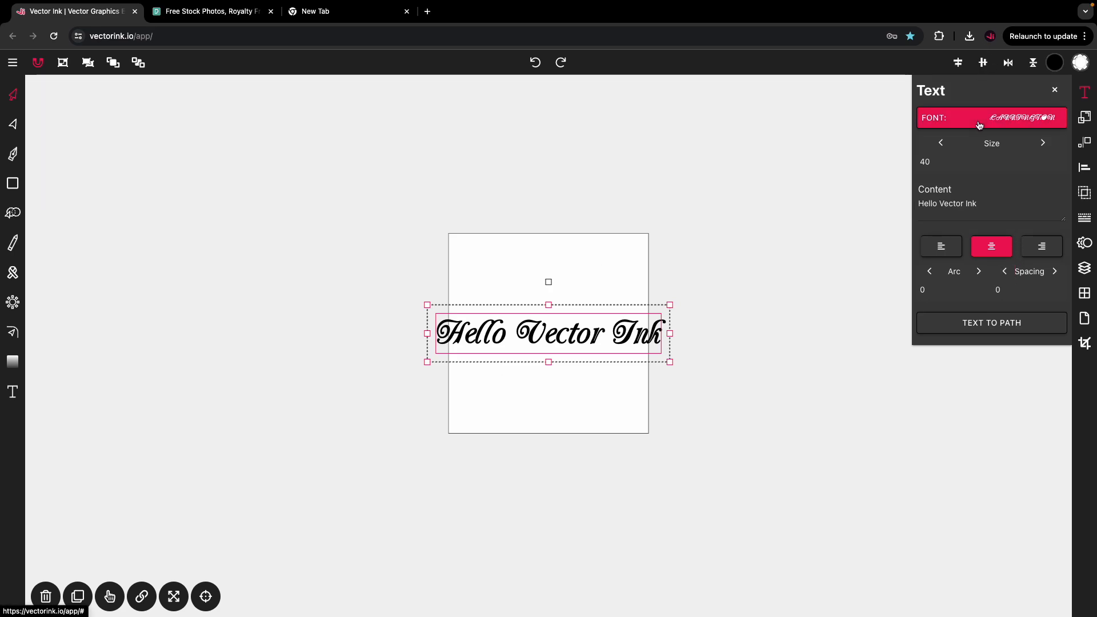
{"action": "mouse_move", "coordinate": [1068, 98]}
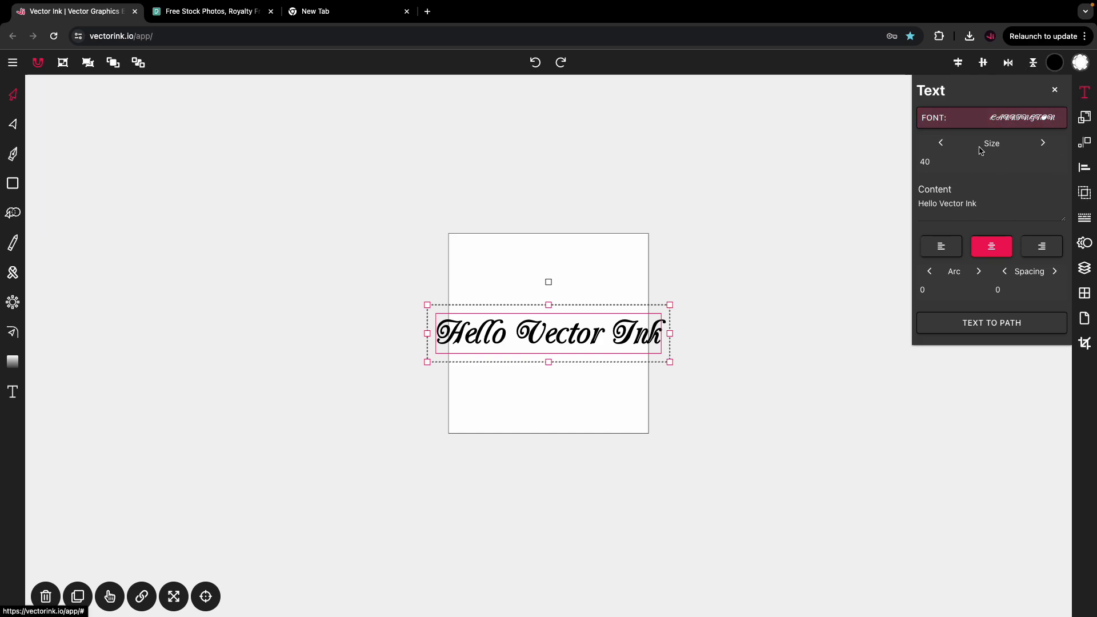
Step: Try the font list, an Arc bend reset to 0, and a first letter-spacing tweak
{"action": "left_click", "coordinate": [991, 116]}
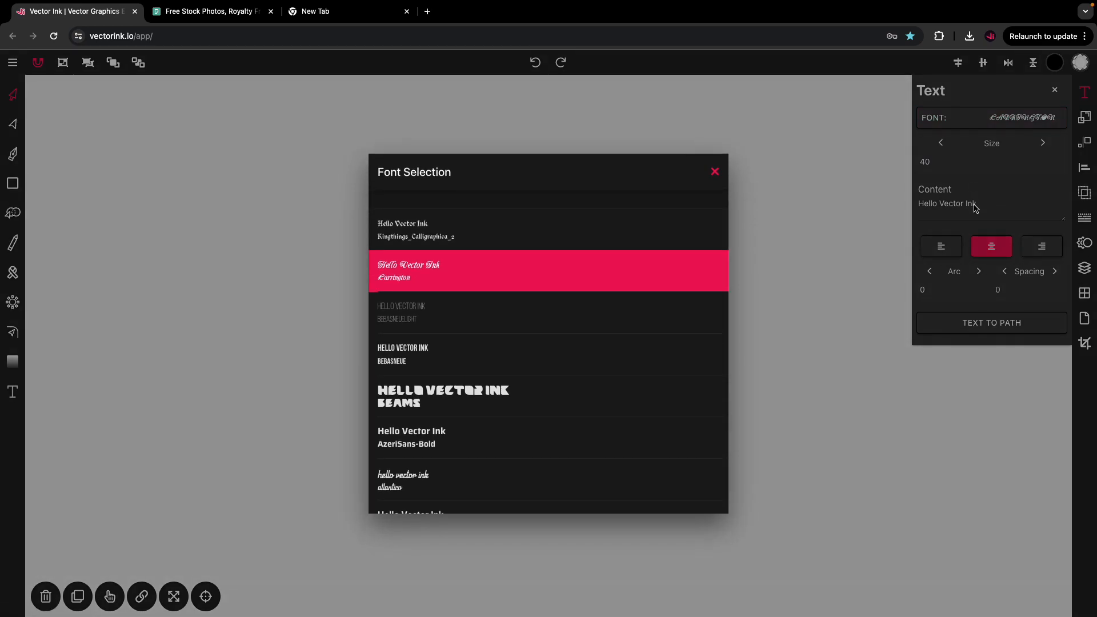
{"action": "left_click", "coordinate": [549, 271]}
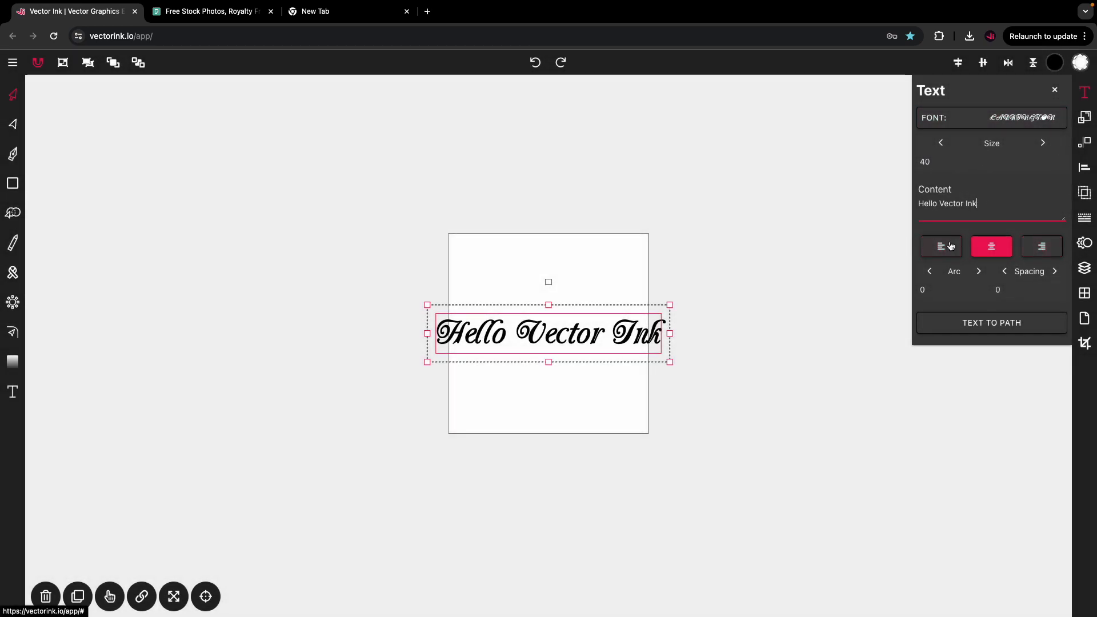
{"action": "left_click", "coordinate": [929, 272]}
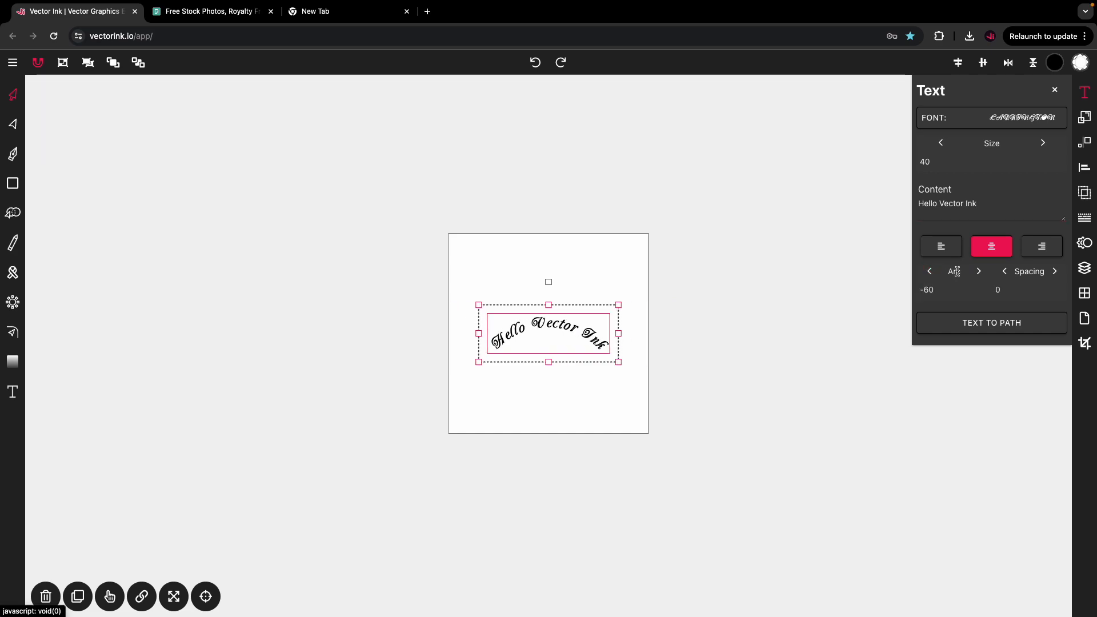
{"action": "left_click", "coordinate": [930, 272]}
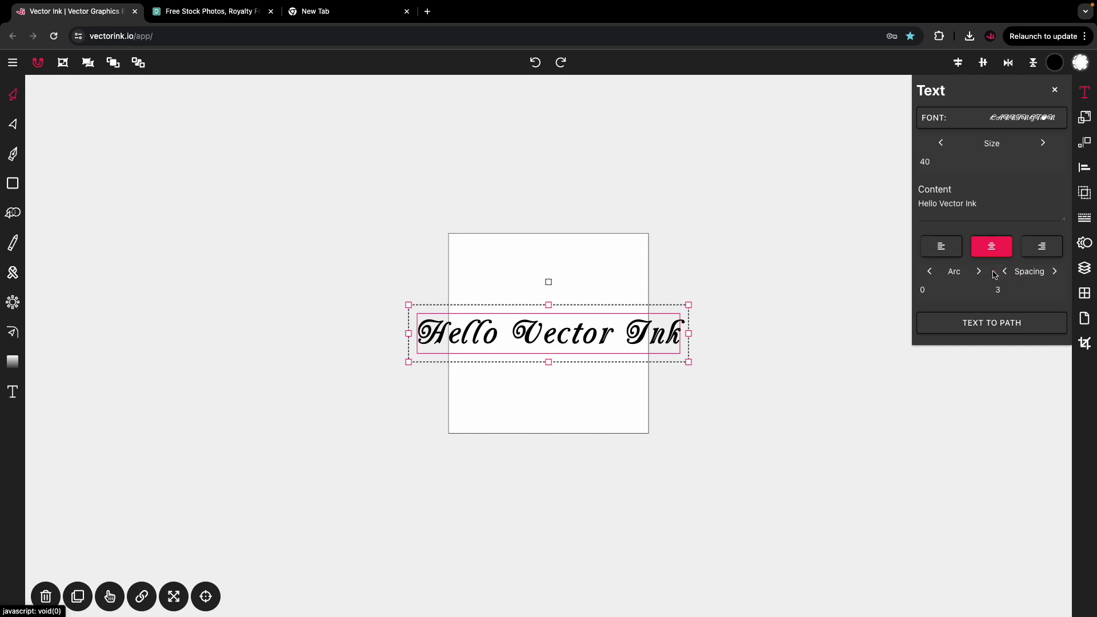
{"action": "left_click", "coordinate": [1004, 272]}
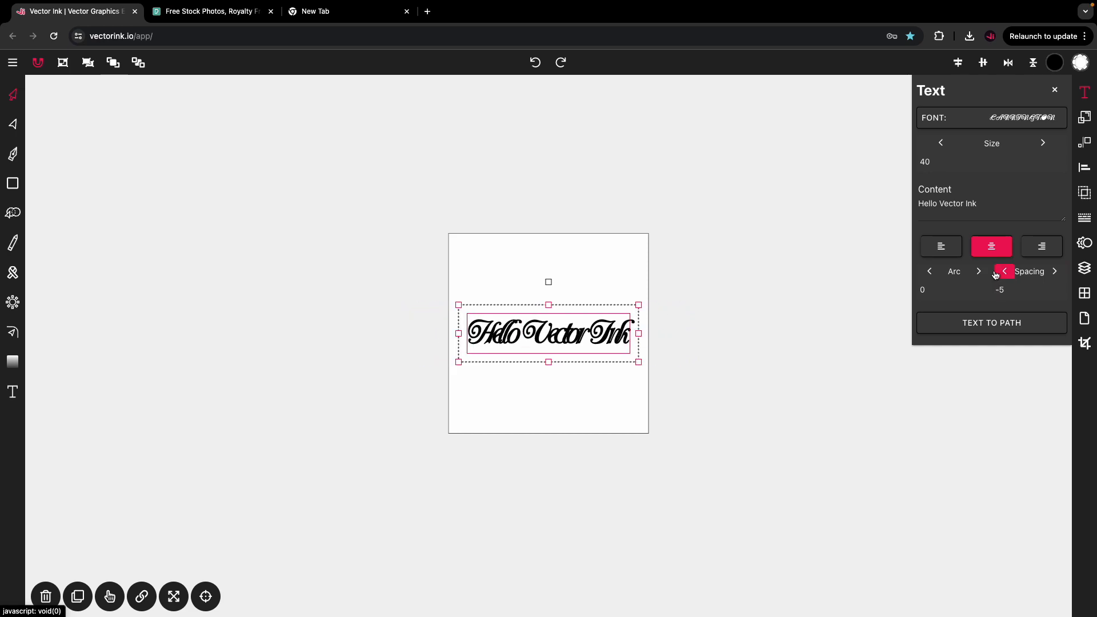
{"action": "left_click", "coordinate": [1054, 271]}
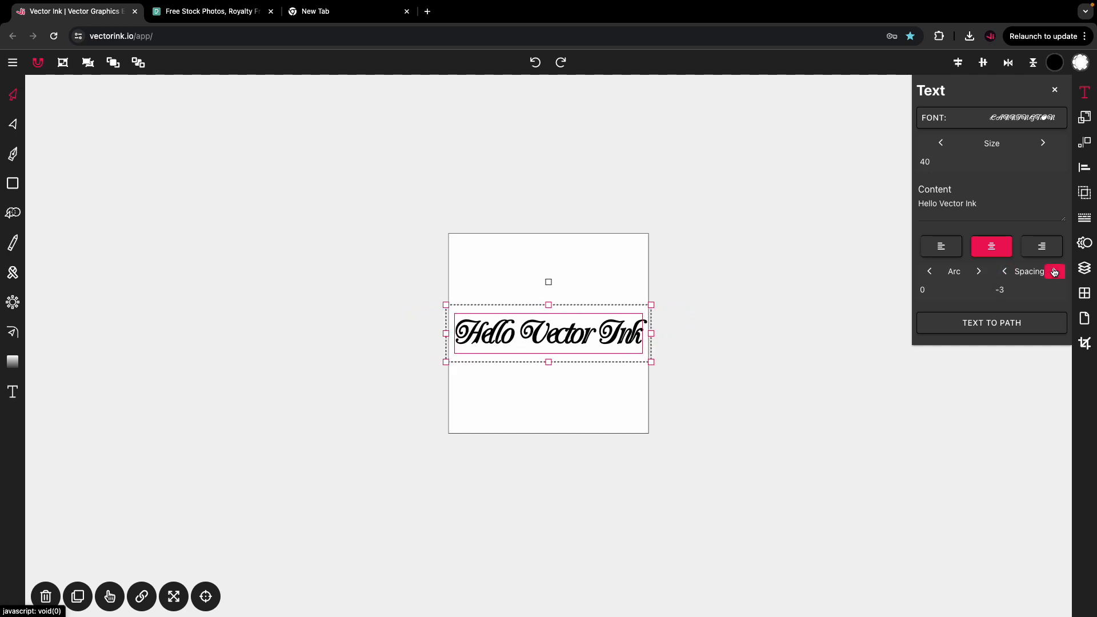
{"action": "mouse_move", "coordinate": [1023, 113]}
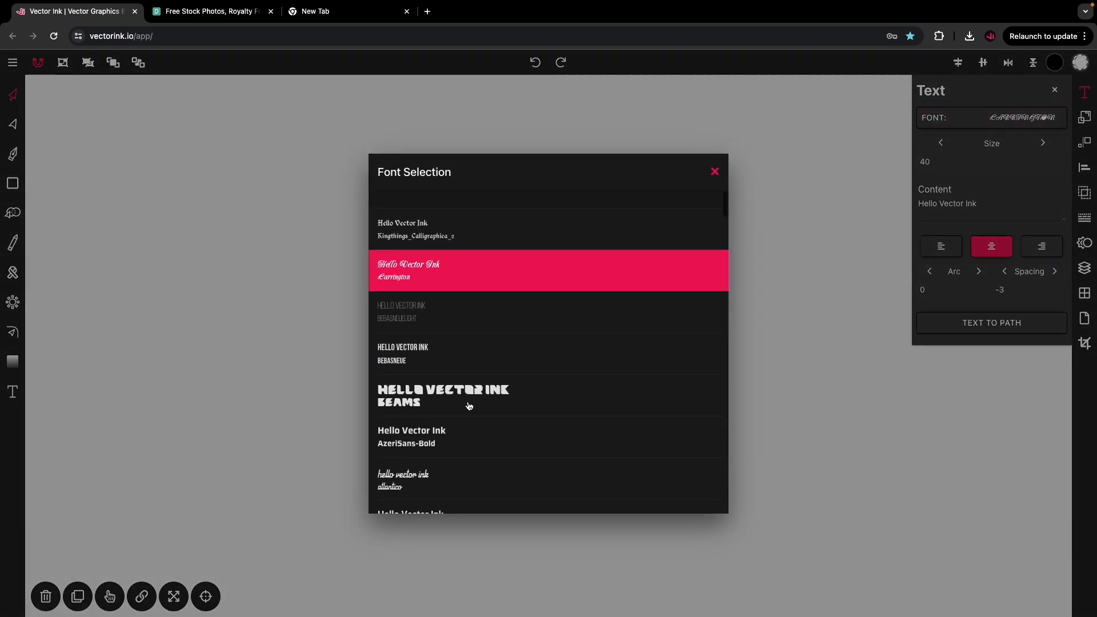
Step: Apply the heavy Beams font with spacing -5 and convert the text to a path
{"action": "left_click", "coordinate": [444, 395]}
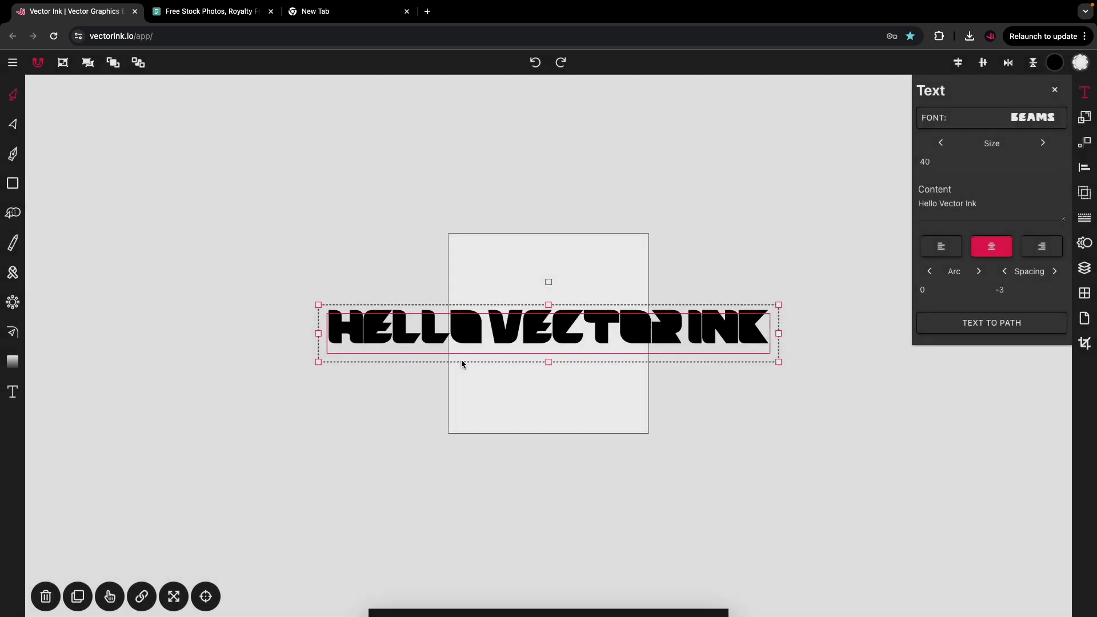
{"action": "left_click", "coordinate": [1002, 270]}
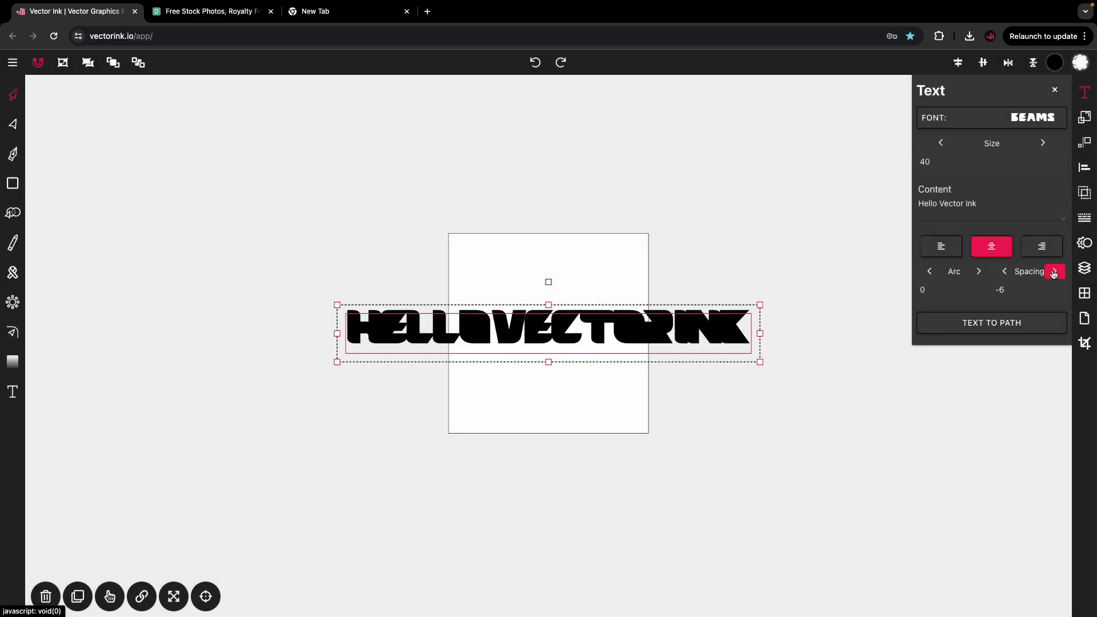
{"action": "left_click", "coordinate": [1055, 271]}
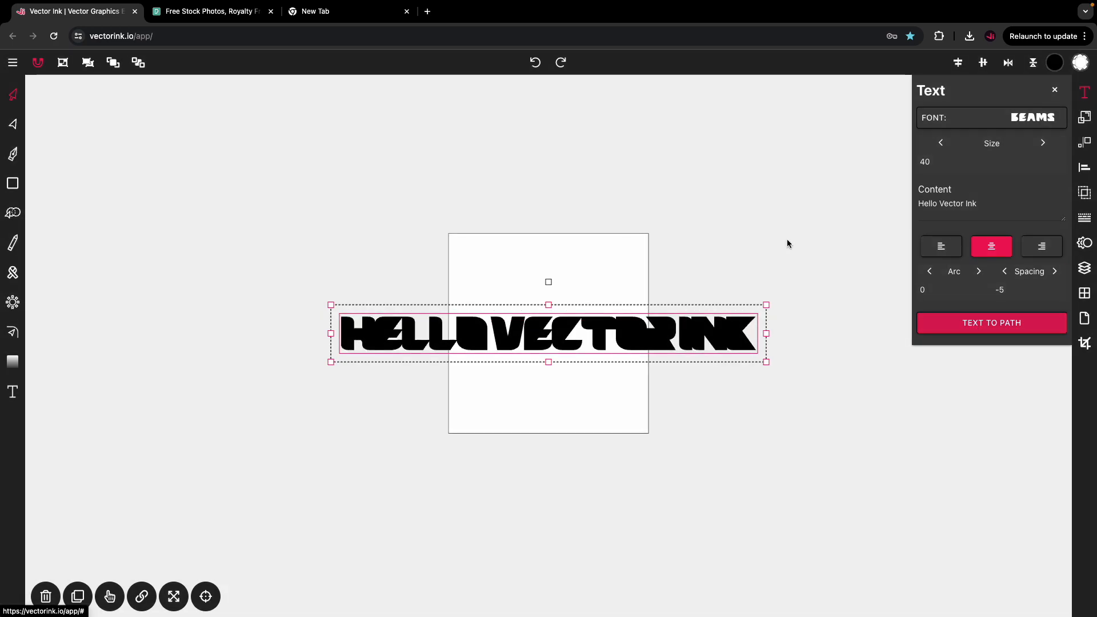
{"action": "left_click", "coordinate": [1054, 91]}
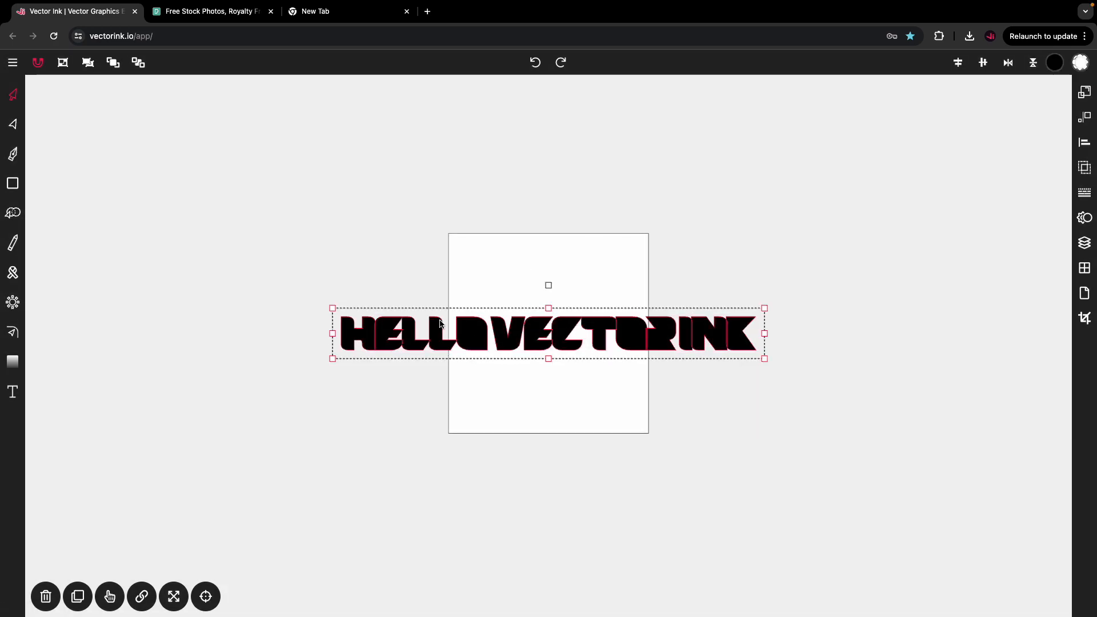
{"action": "left_click", "coordinate": [13, 124]}
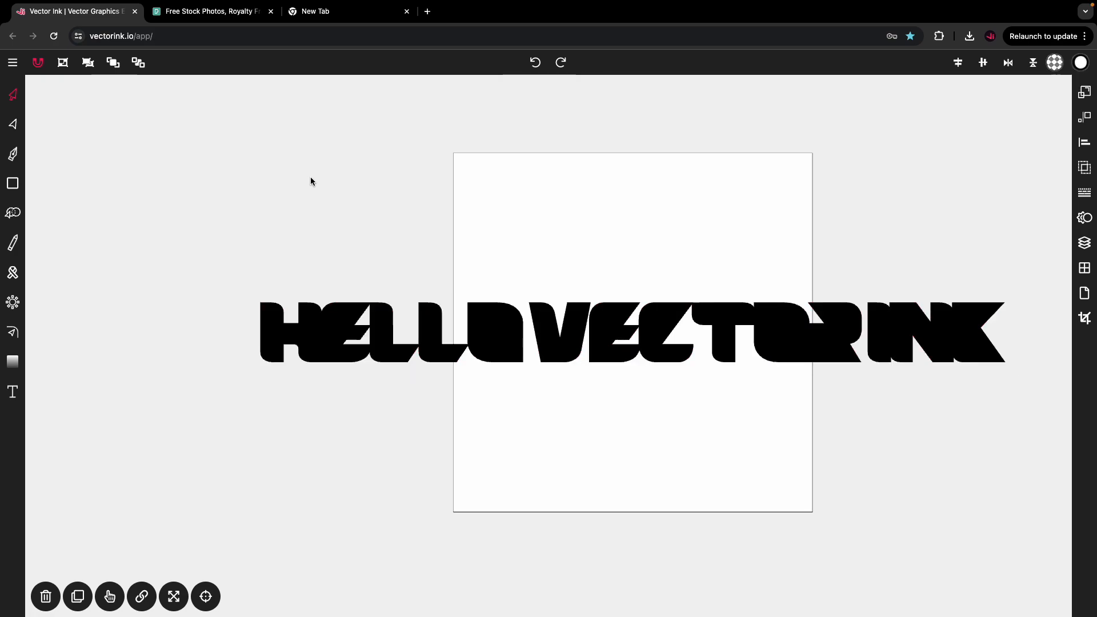
{"action": "mouse_move", "coordinate": [1047, 58]}
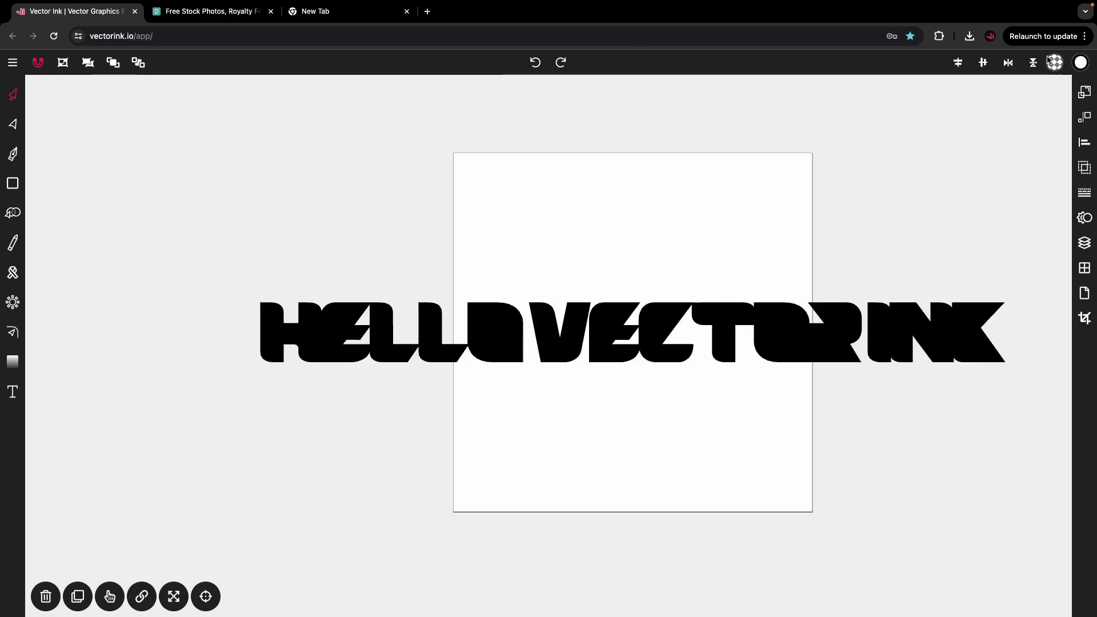
{"action": "left_click", "coordinate": [629, 332]}
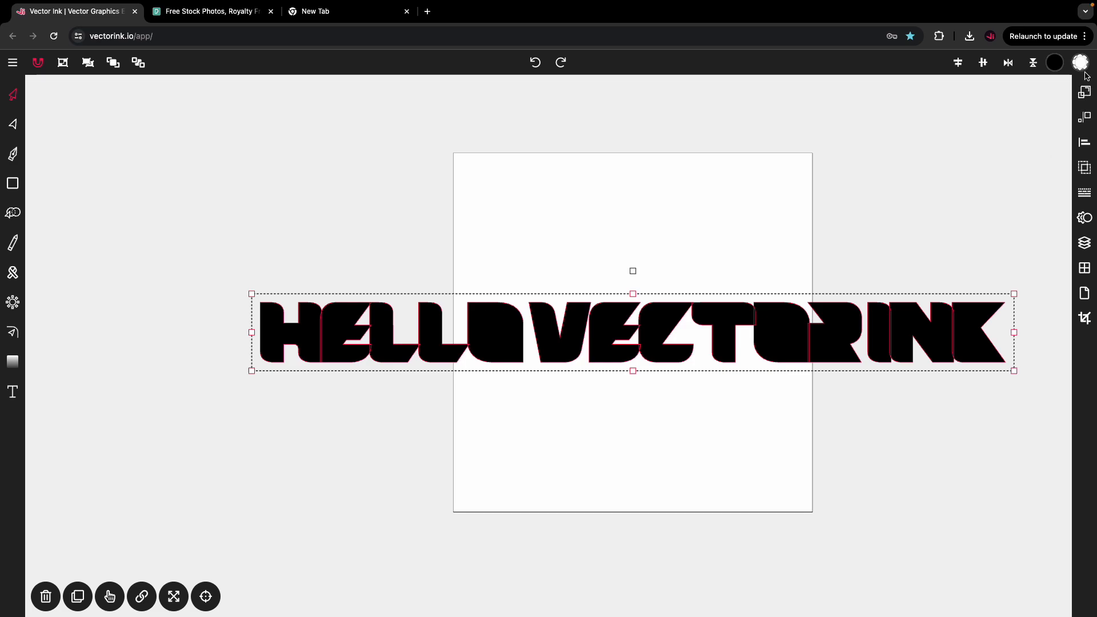
{"action": "mouse_move", "coordinate": [747, 331]}
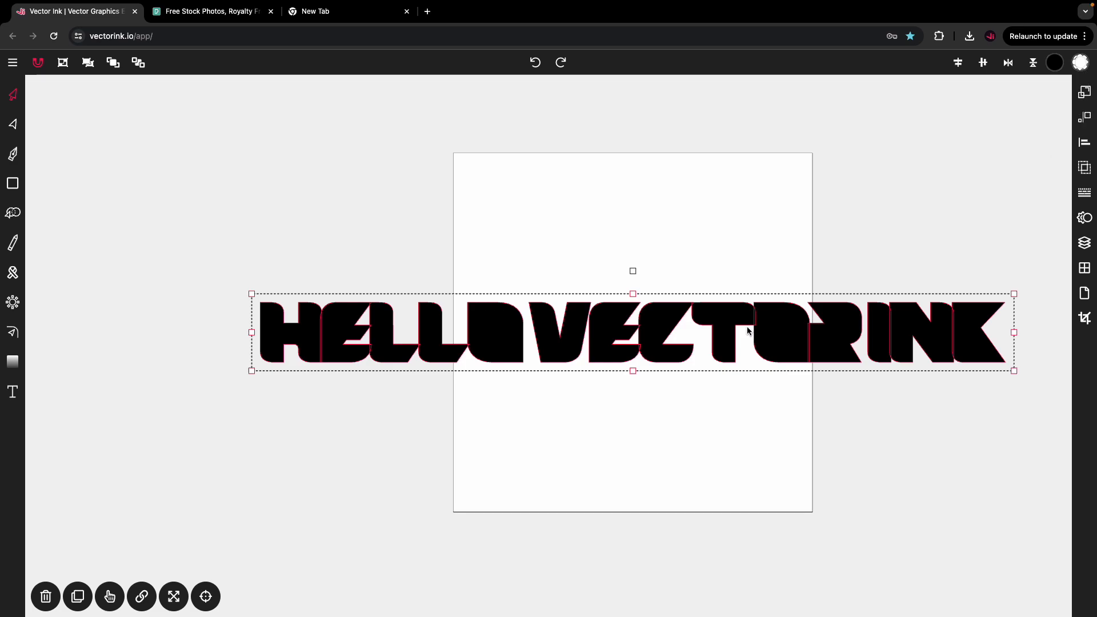
{"action": "mouse_move", "coordinate": [457, 342]}
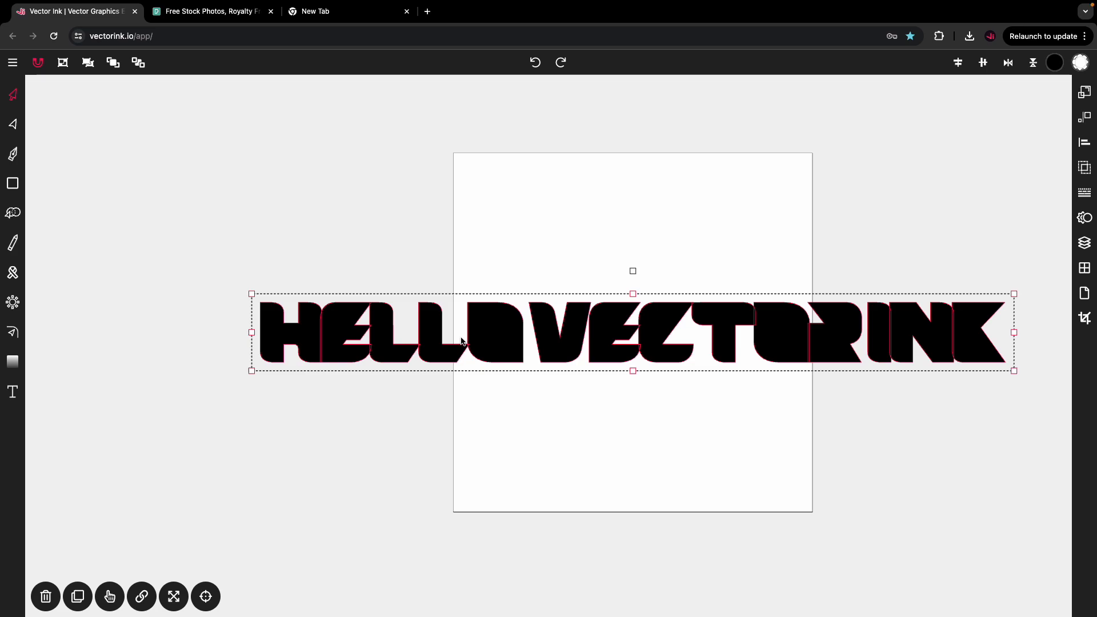
{"action": "mouse_move", "coordinate": [693, 266]}
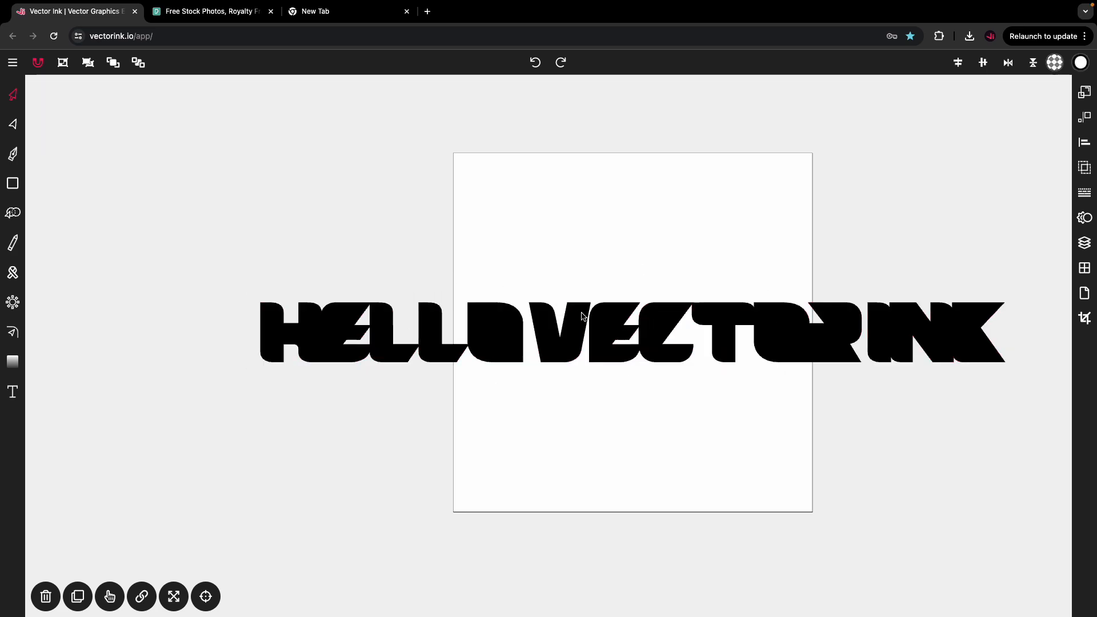
{"action": "mouse_move", "coordinate": [211, 11]}
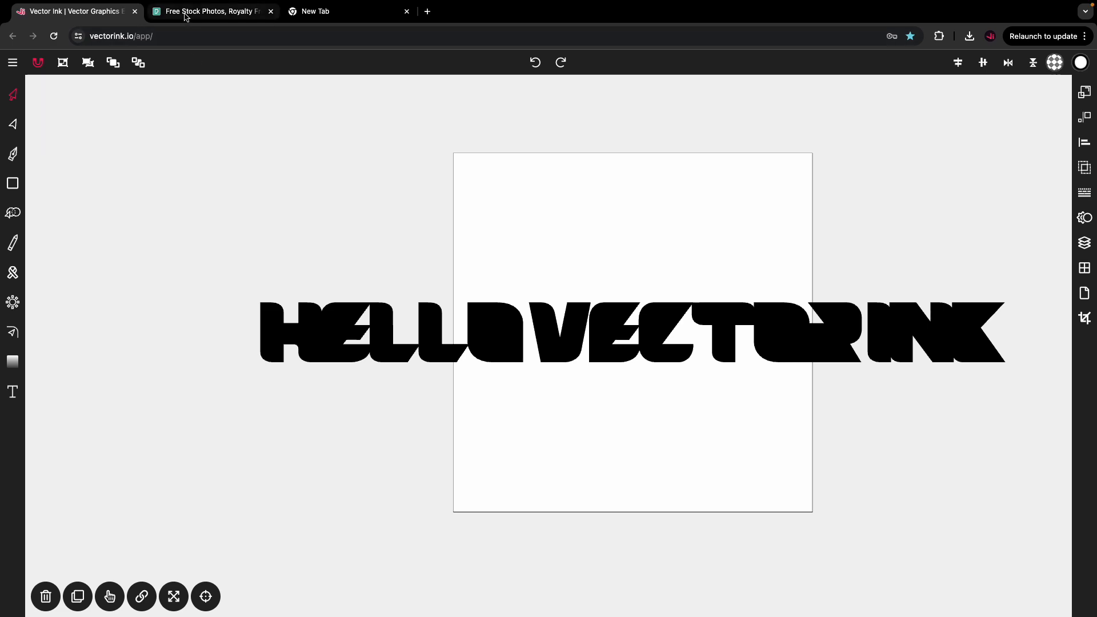
Step: Switch to the Pexels tab and scroll down through the photo feed
{"action": "left_click", "coordinate": [210, 11]}
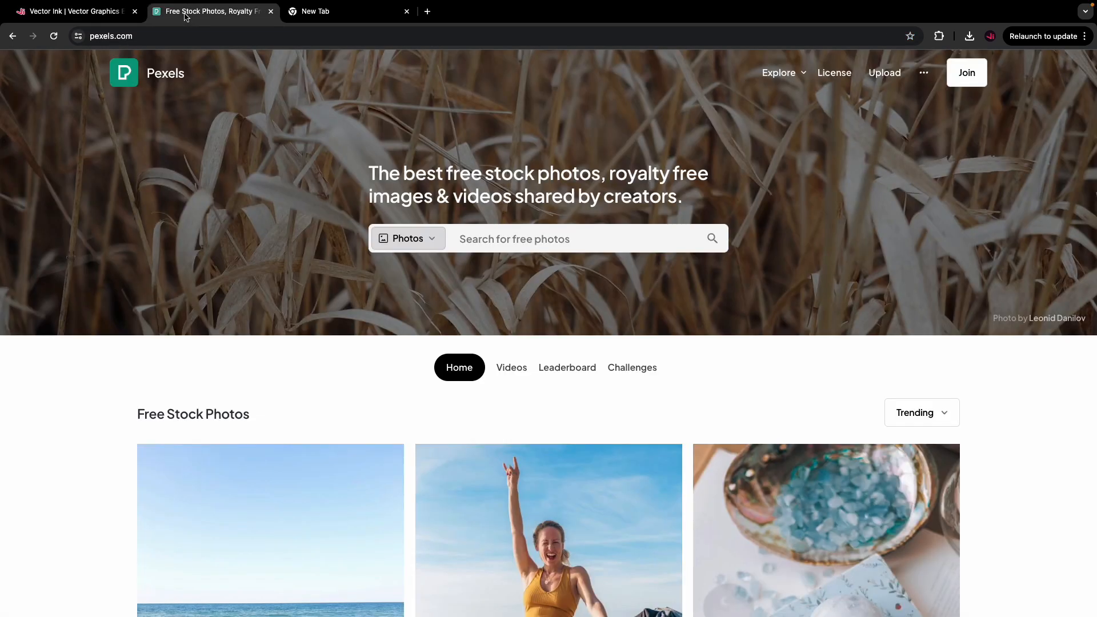
{"action": "scroll", "scroll_direction": "down", "scroll_amount": 3}
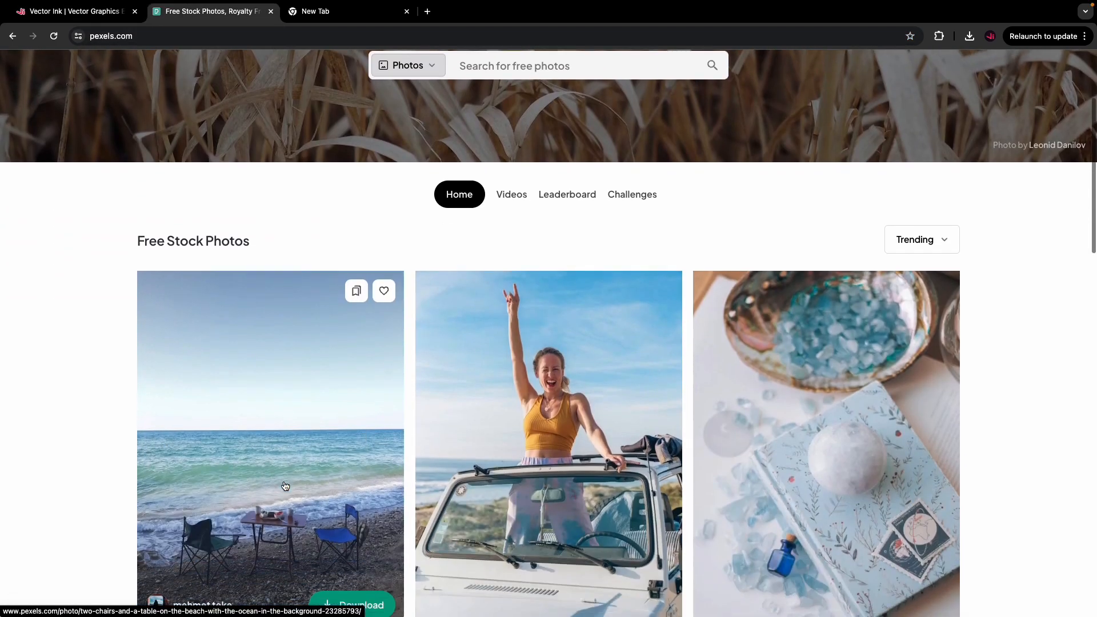
{"action": "scroll", "scroll_direction": "down", "scroll_amount": 3}
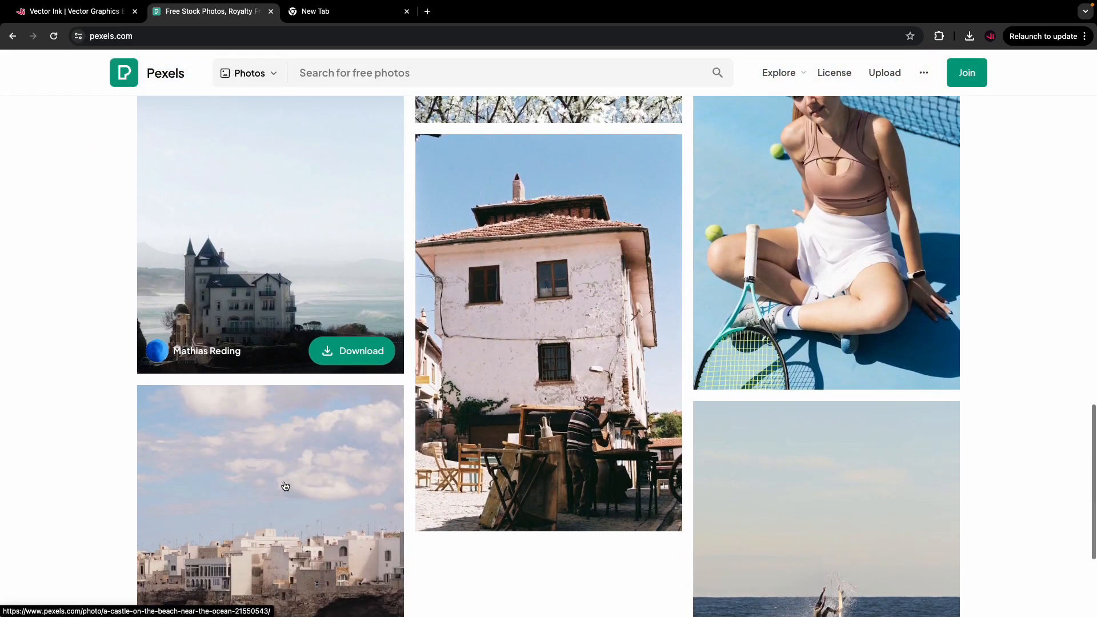
{"action": "scroll", "scroll_direction": "down", "scroll_amount": 3}
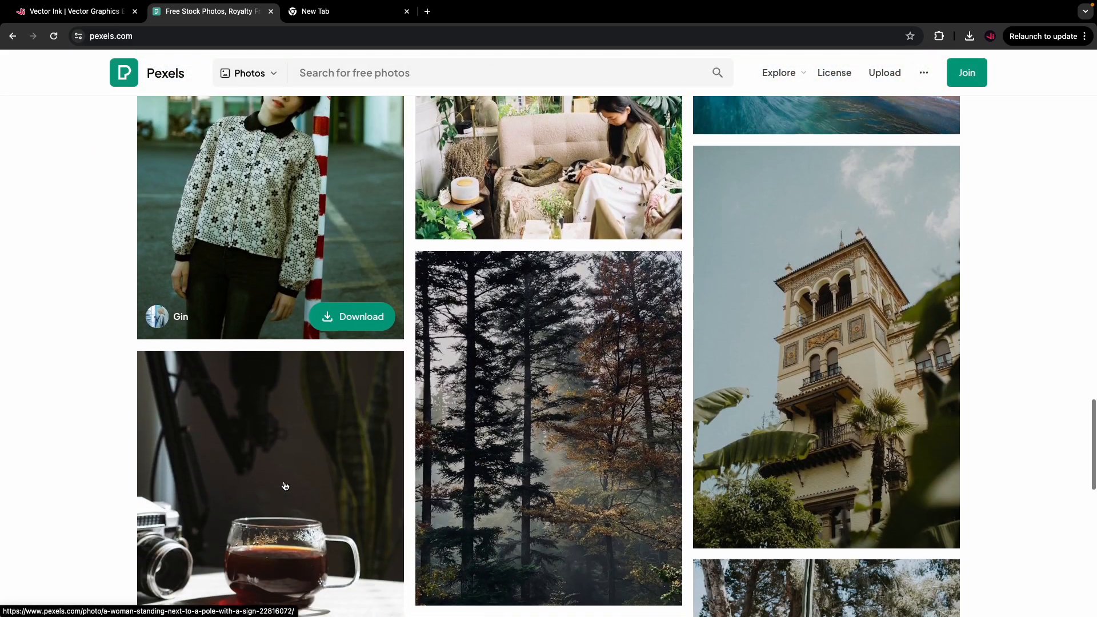
{"action": "scroll", "scroll_direction": "down", "scroll_amount": 3}
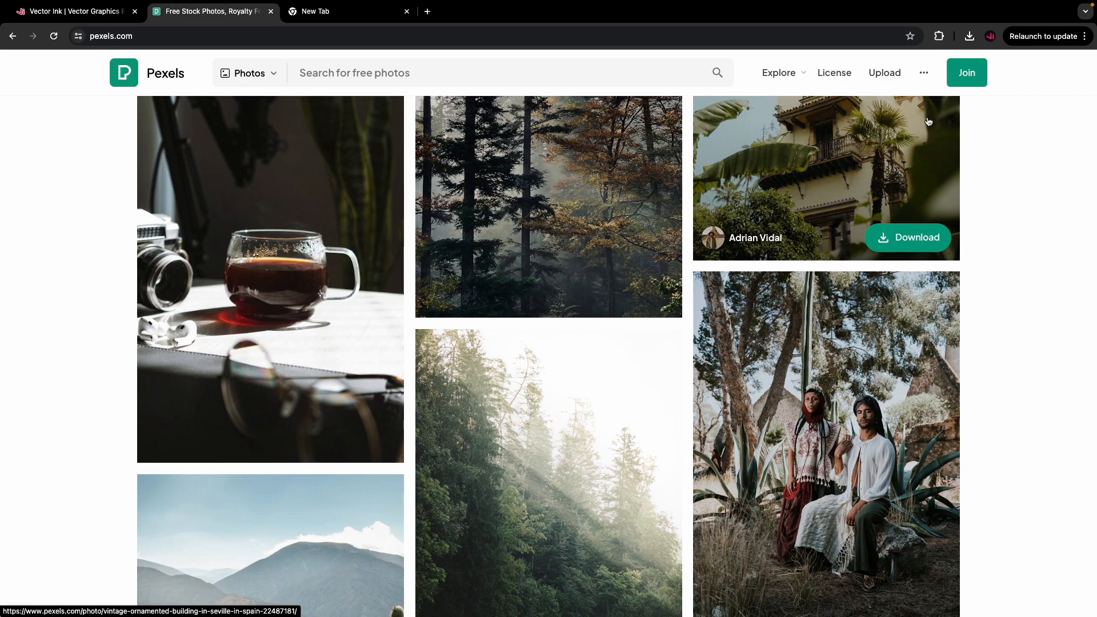
{"action": "scroll", "scroll_direction": "down", "scroll_amount": 3}
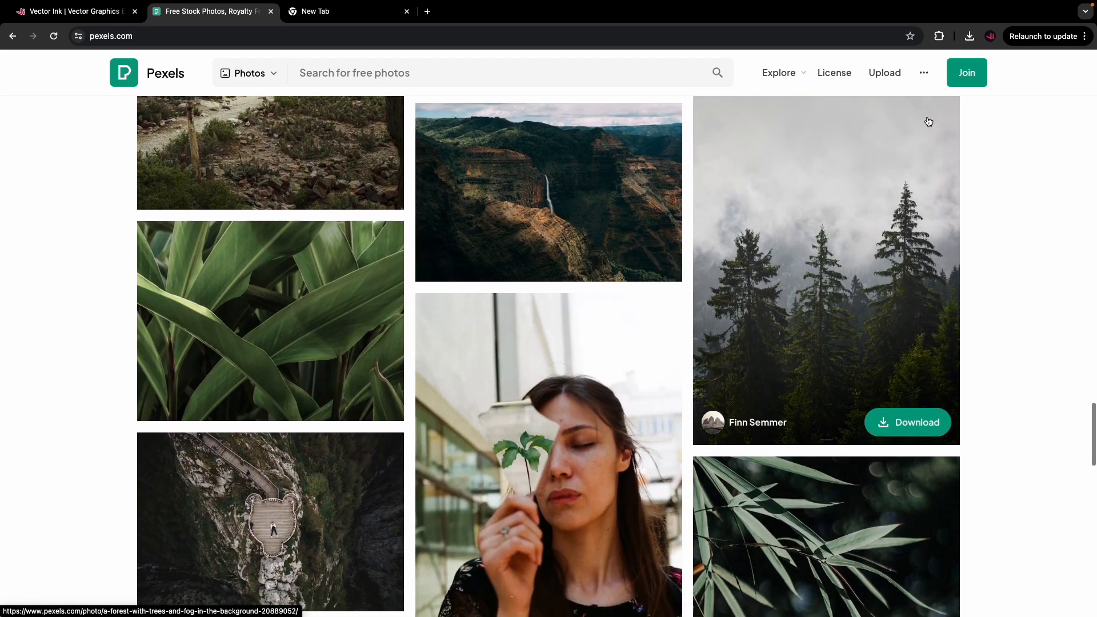
{"action": "left_click", "coordinate": [939, 35]}
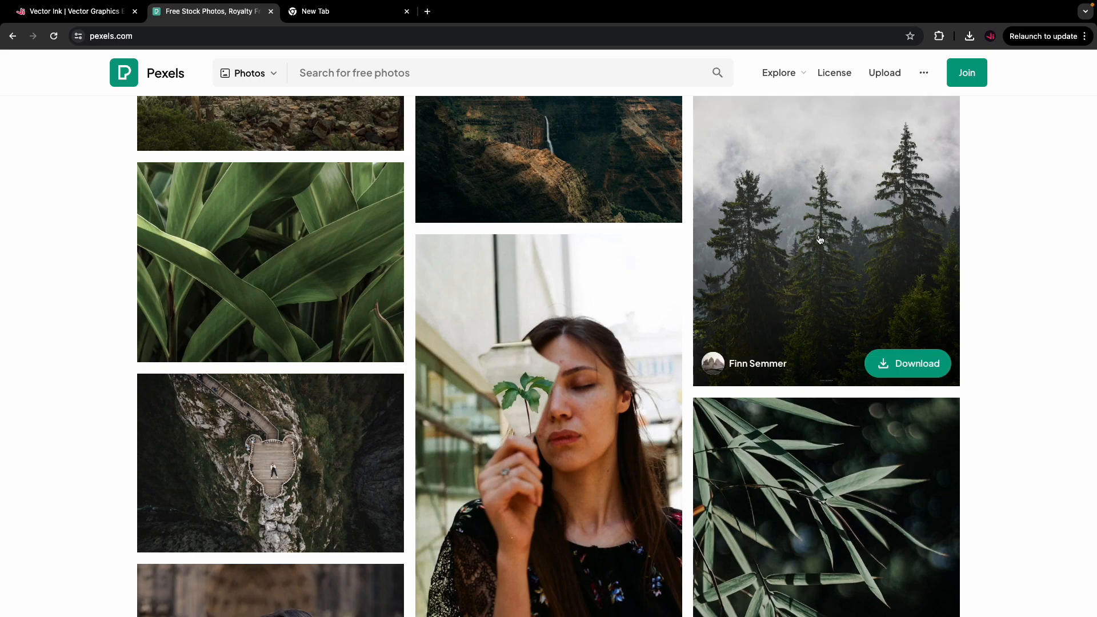
Step: Keep scrolling the feed until the black-and-white coffee-pouring photo is in view
{"action": "scroll", "scroll_direction": "down", "scroll_amount": 3}
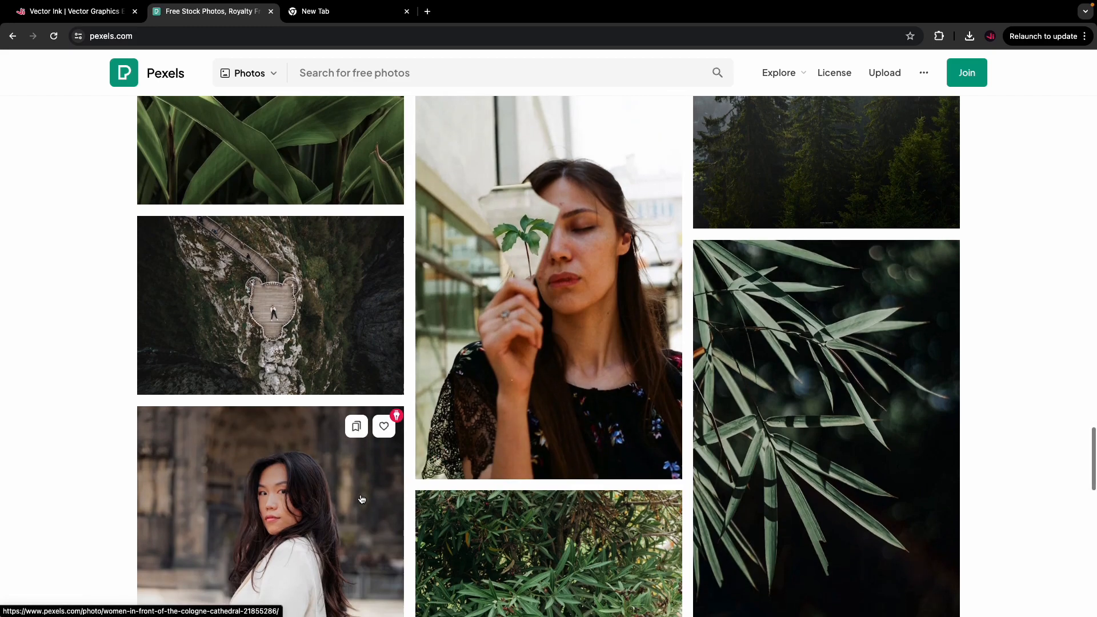
{"action": "scroll", "scroll_direction": "down", "scroll_amount": 3}
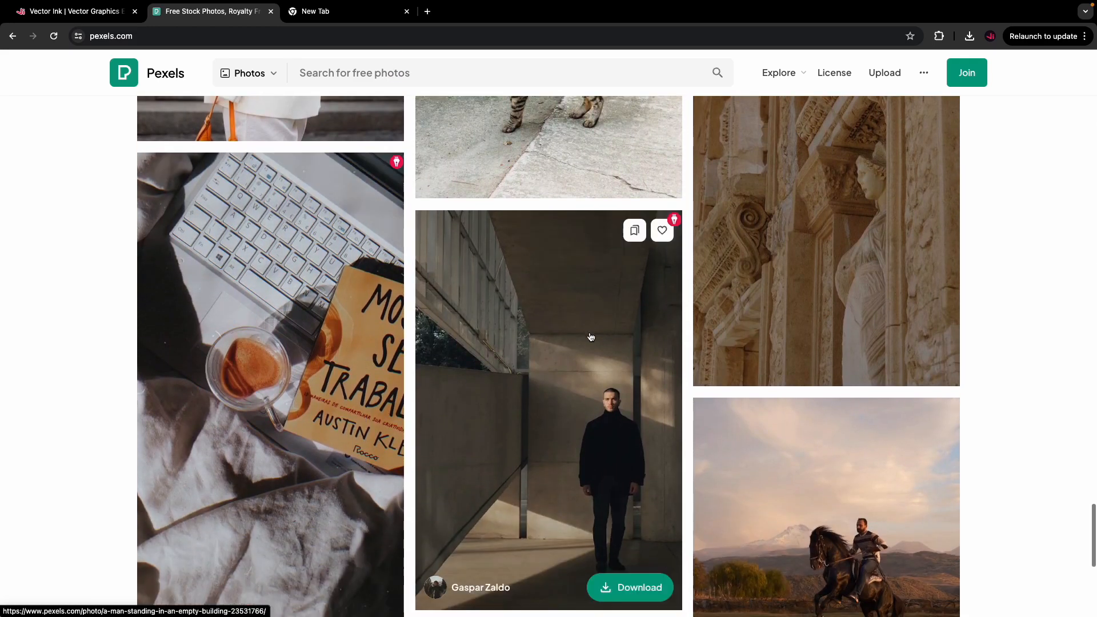
{"action": "scroll", "scroll_direction": "down", "scroll_amount": 3}
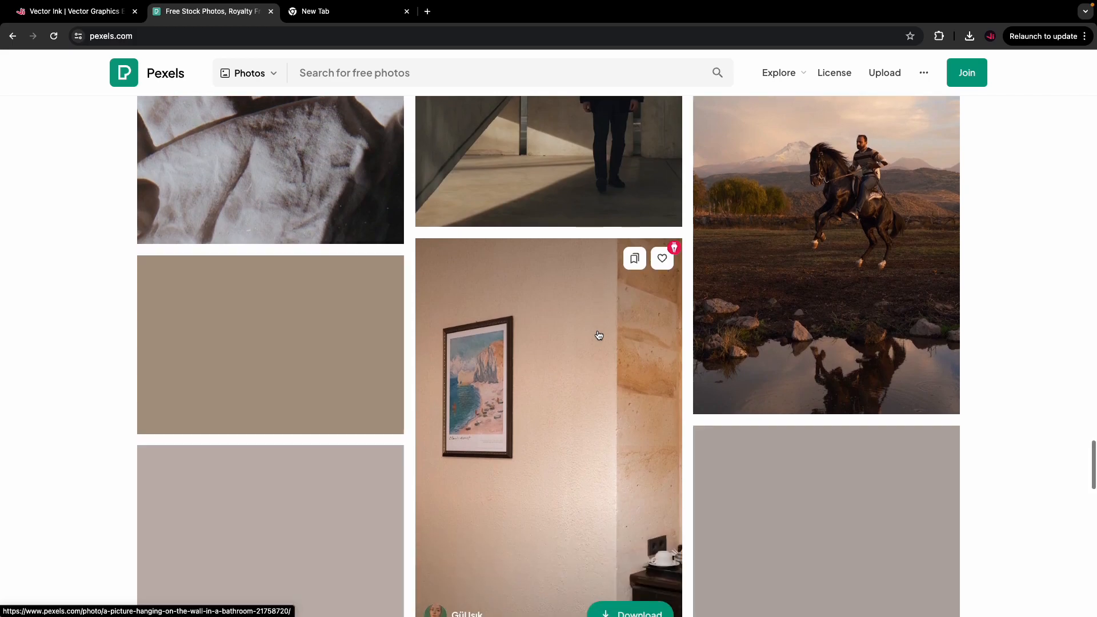
{"action": "scroll", "scroll_direction": "down", "scroll_amount": 3}
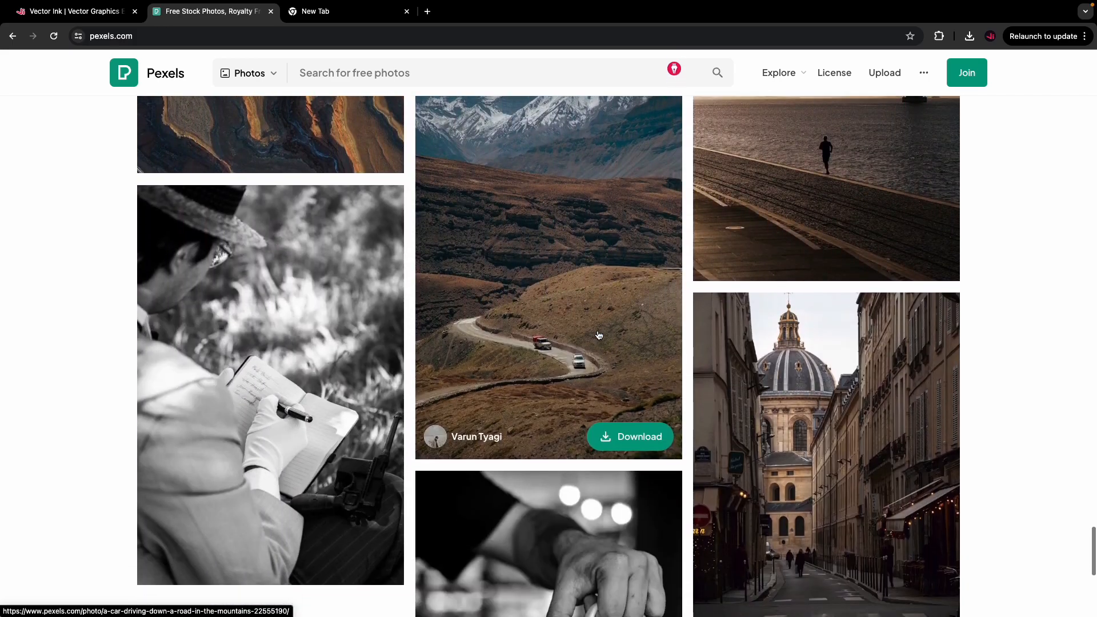
{"action": "scroll", "scroll_direction": "down", "scroll_amount": 3}
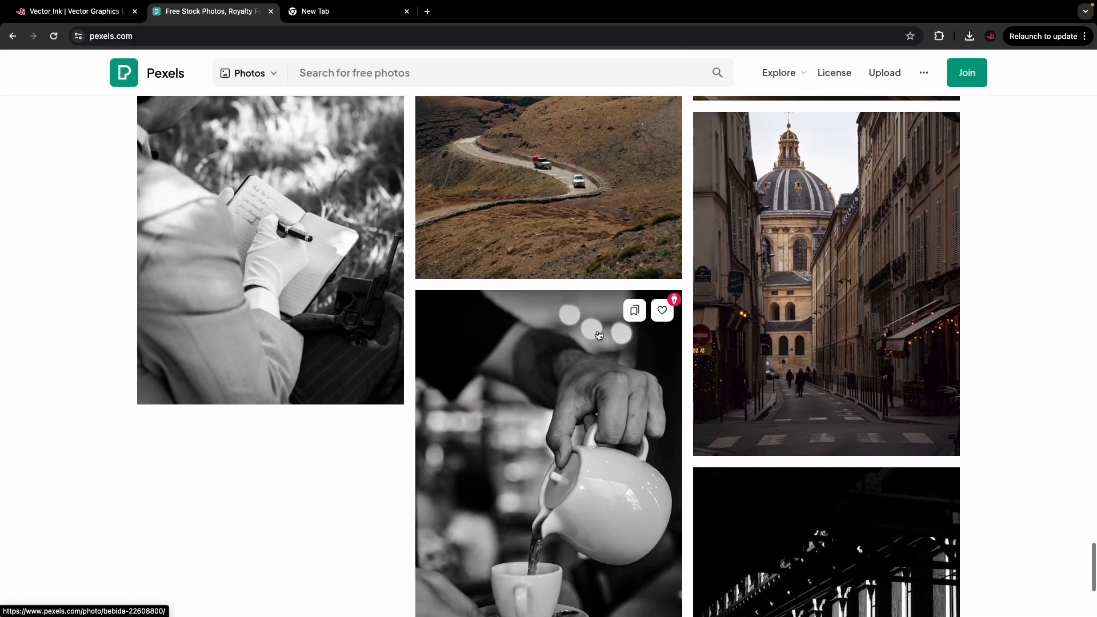
{"action": "scroll", "scroll_direction": "down", "scroll_amount": 3}
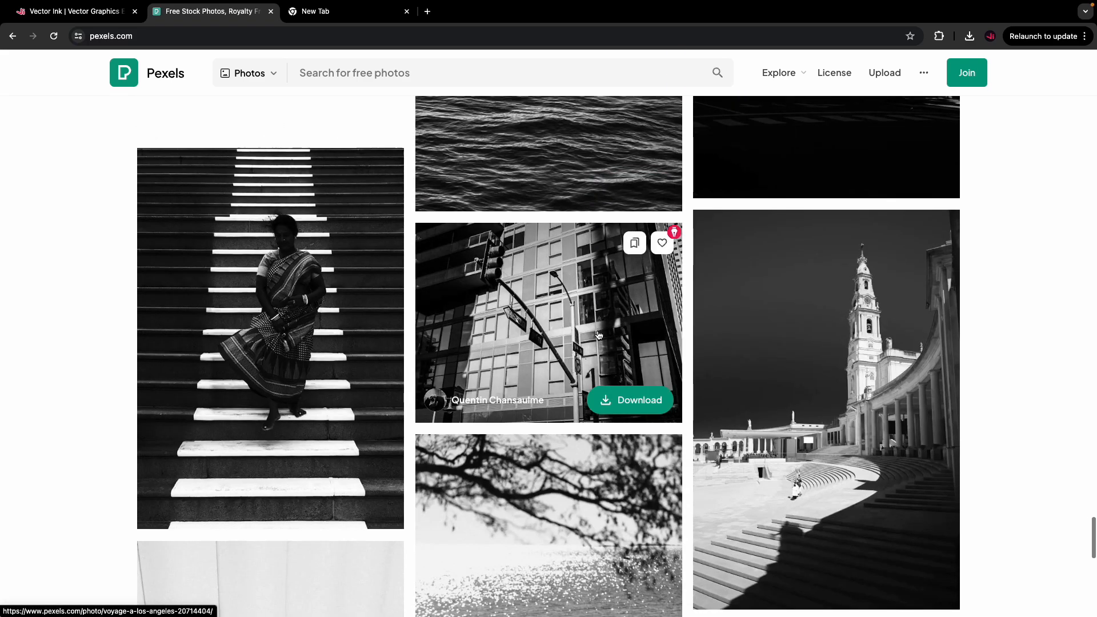
{"action": "scroll", "scroll_direction": "down", "scroll_amount": 3}
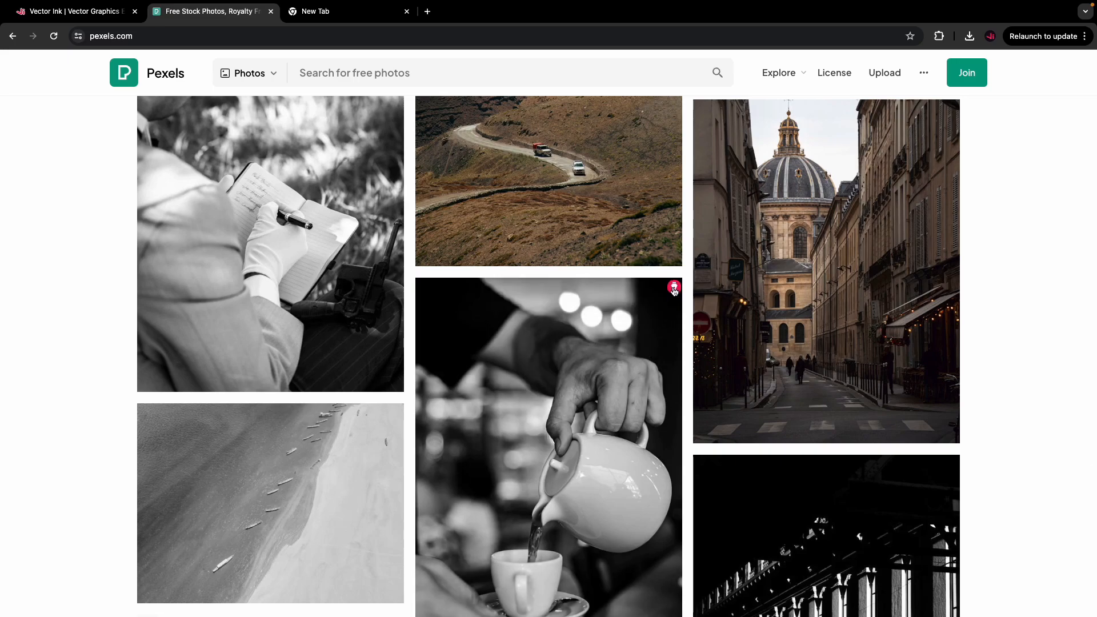
{"action": "left_click", "coordinate": [674, 287]}
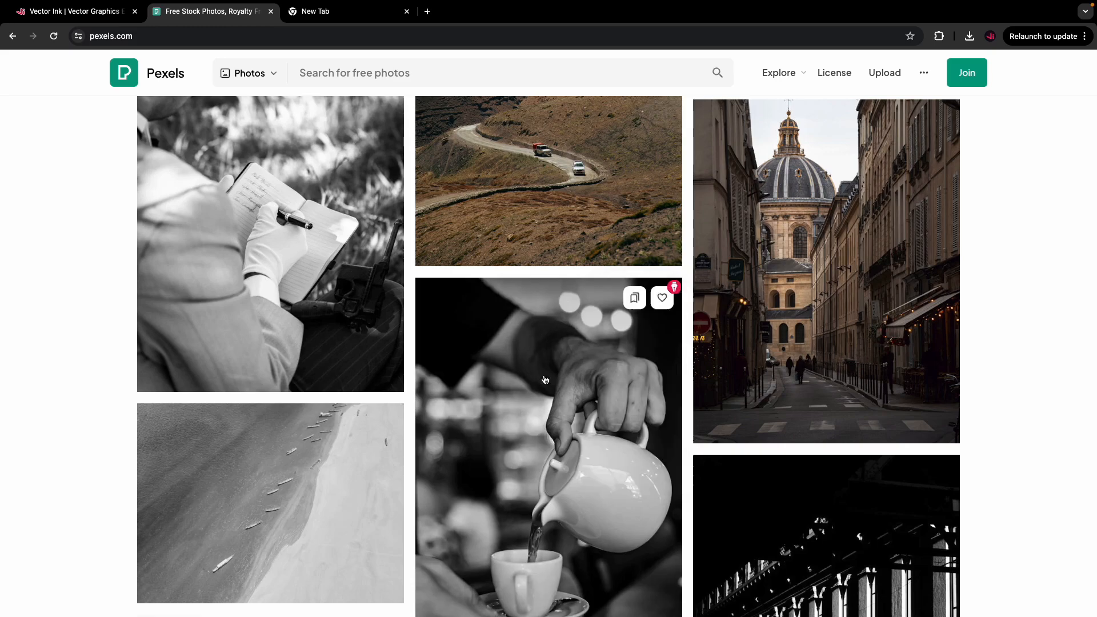
{"action": "mouse_move", "coordinate": [599, 421]}
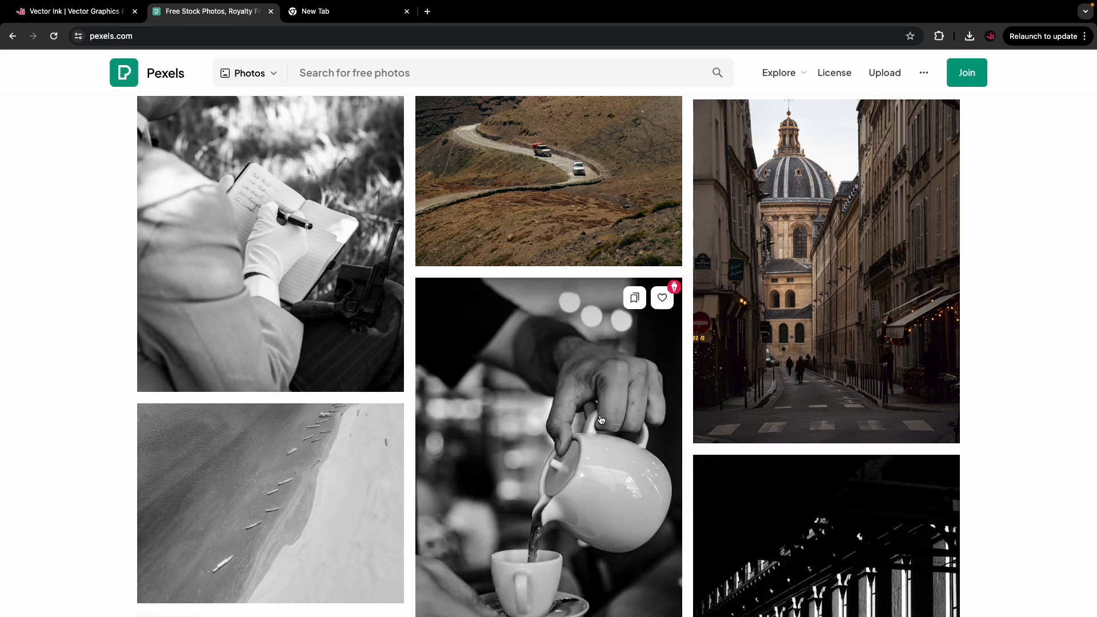
{"action": "scroll", "scroll_direction": "down", "scroll_amount": 3}
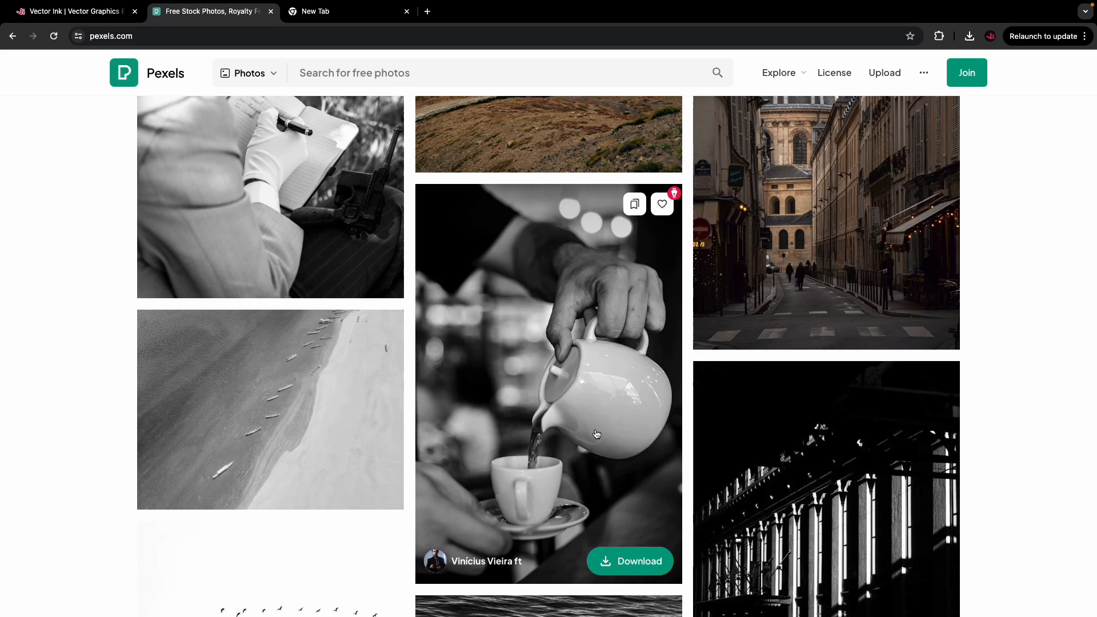
{"action": "mouse_move", "coordinate": [674, 194]}
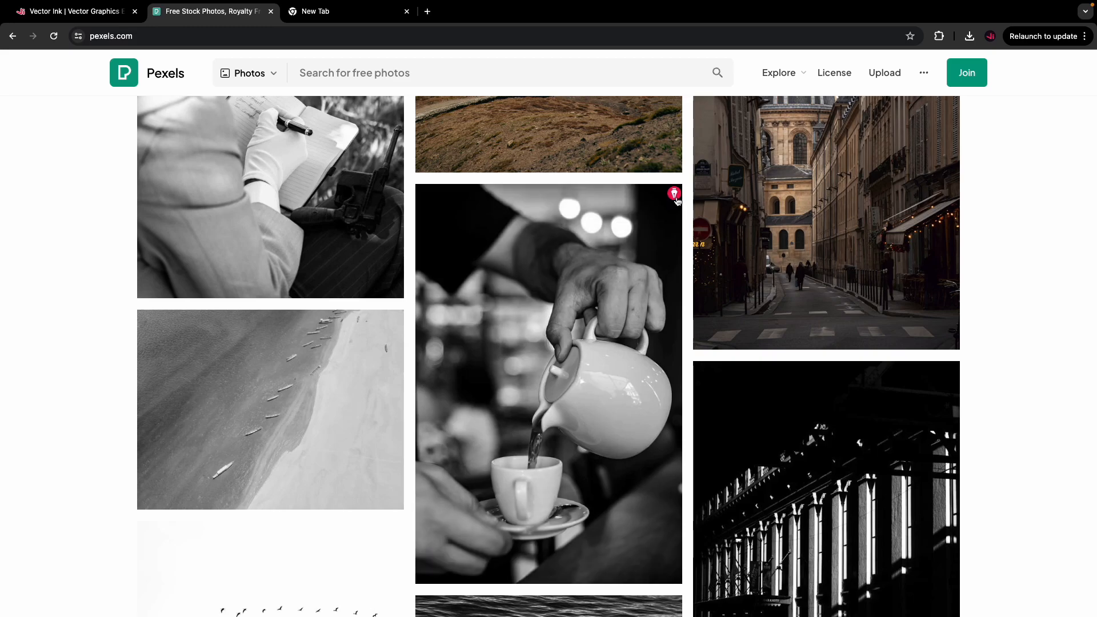
Step: Import the coffee-pouring photo into Vector Ink via the extension badge's Import Photo
{"action": "left_click", "coordinate": [673, 195]}
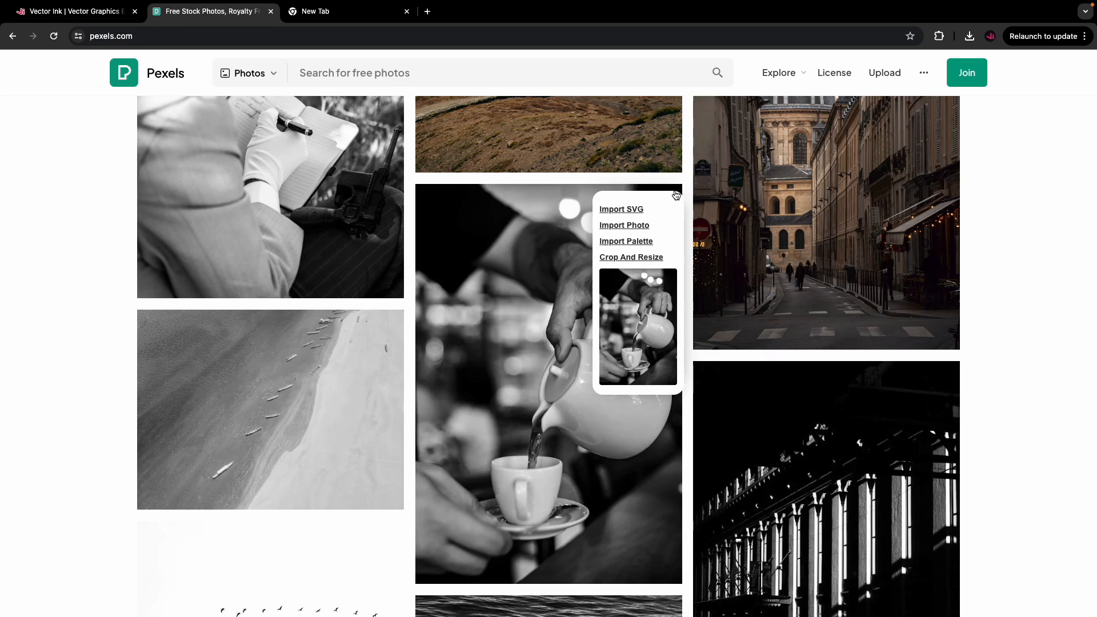
{"action": "mouse_move", "coordinate": [621, 209]}
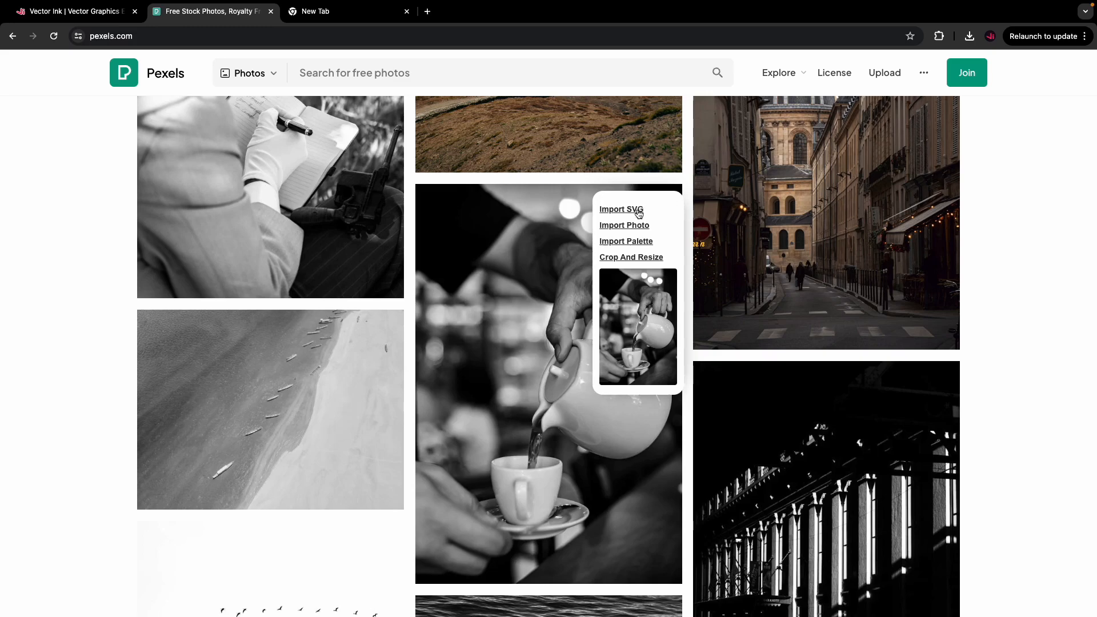
{"action": "mouse_move", "coordinate": [637, 227]}
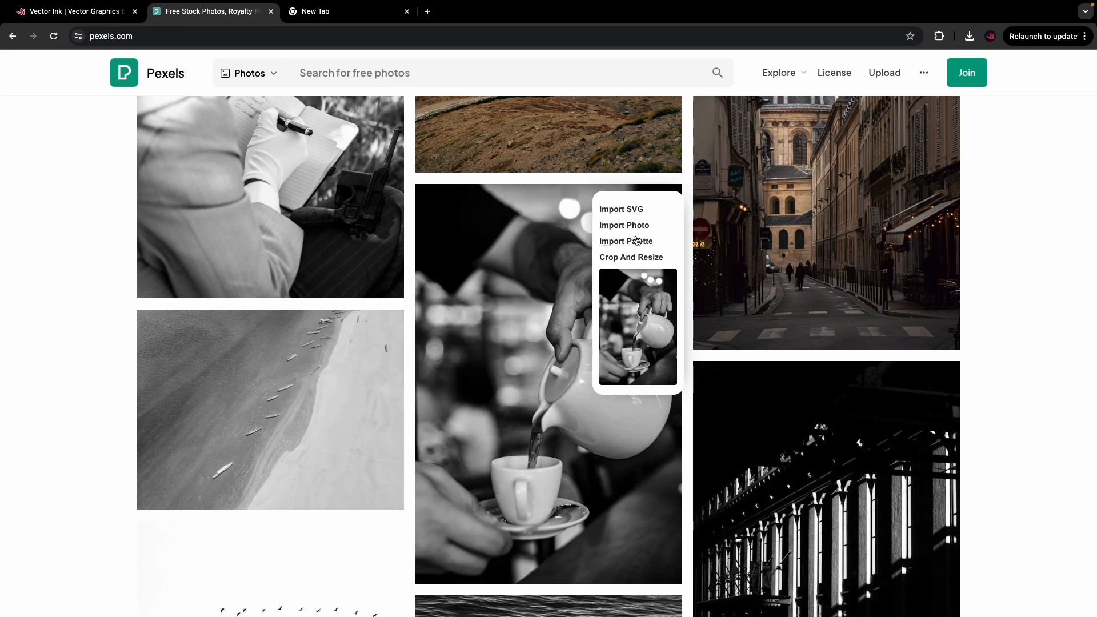
{"action": "mouse_move", "coordinate": [637, 244]}
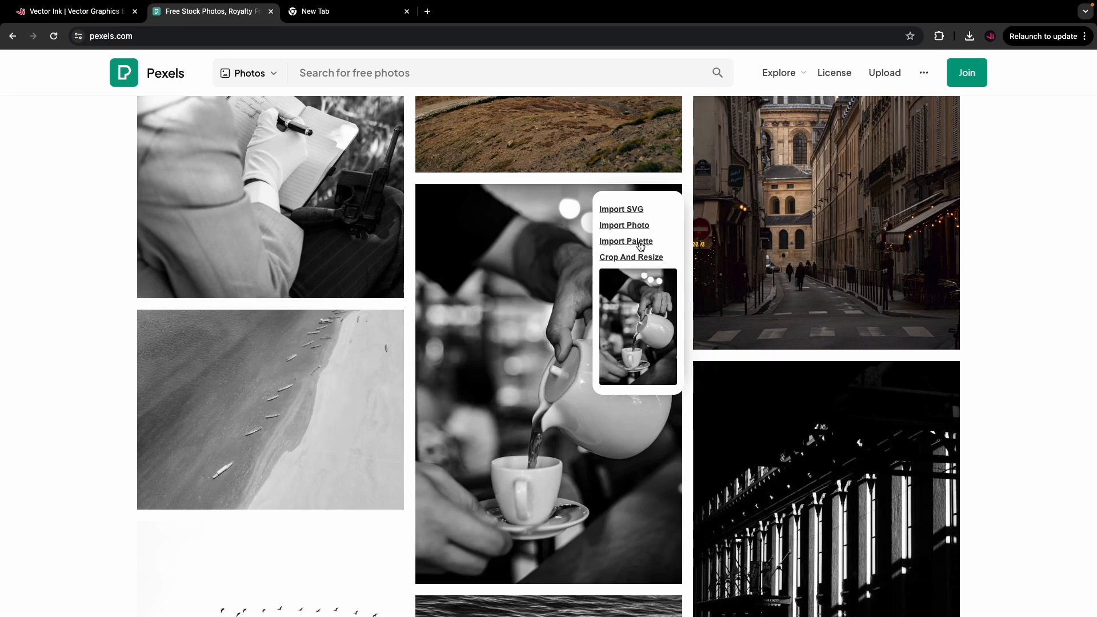
{"action": "mouse_move", "coordinate": [634, 260]}
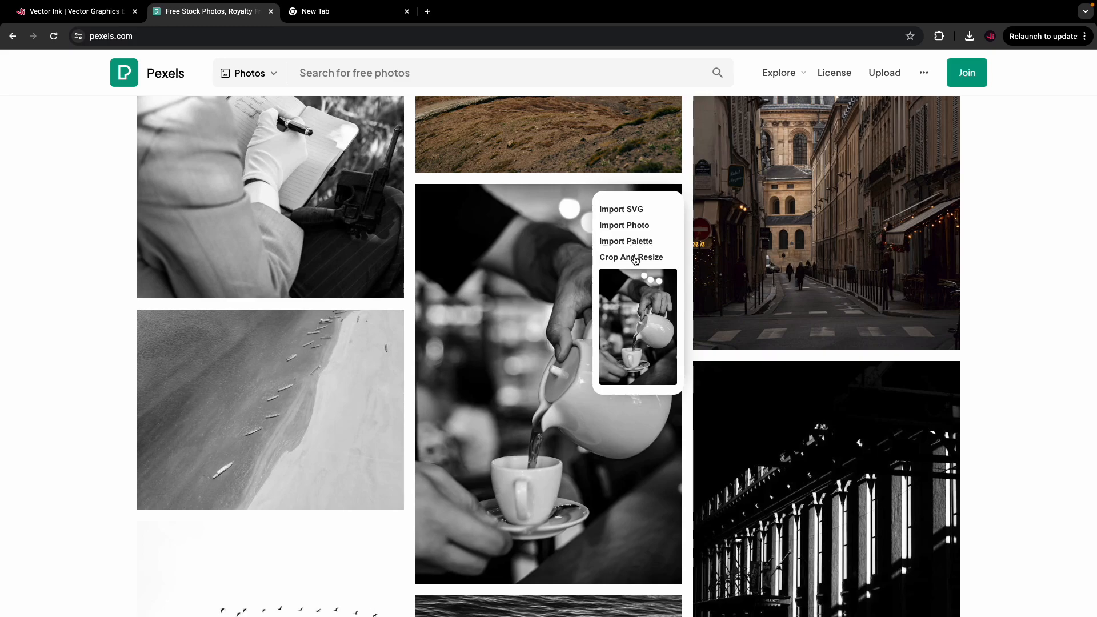
{"action": "mouse_move", "coordinate": [631, 225]}
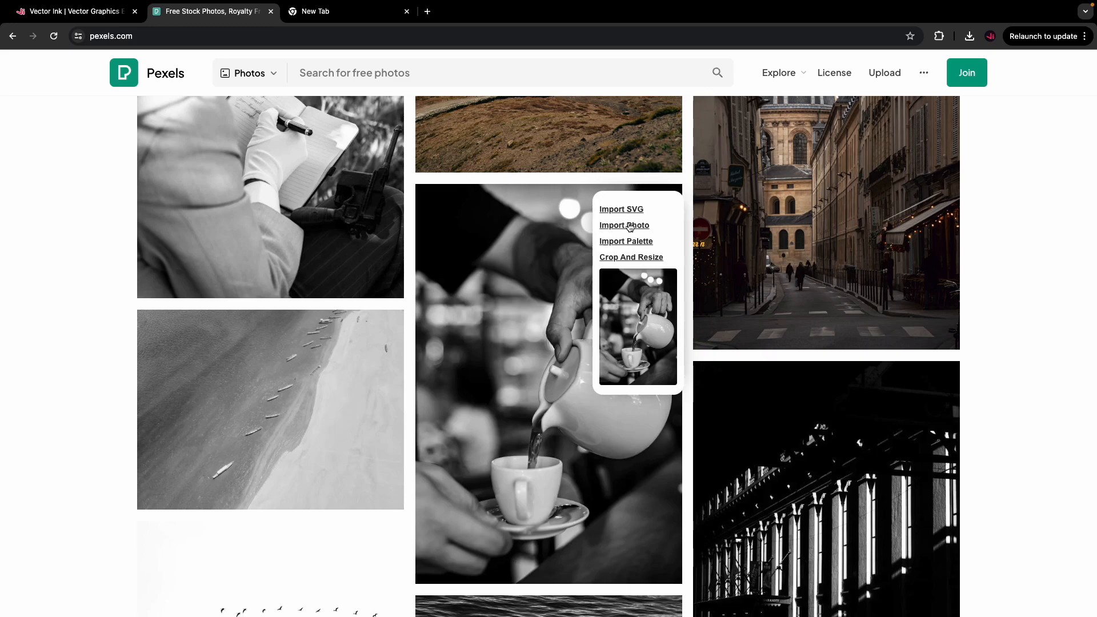
{"action": "left_click", "coordinate": [623, 225]}
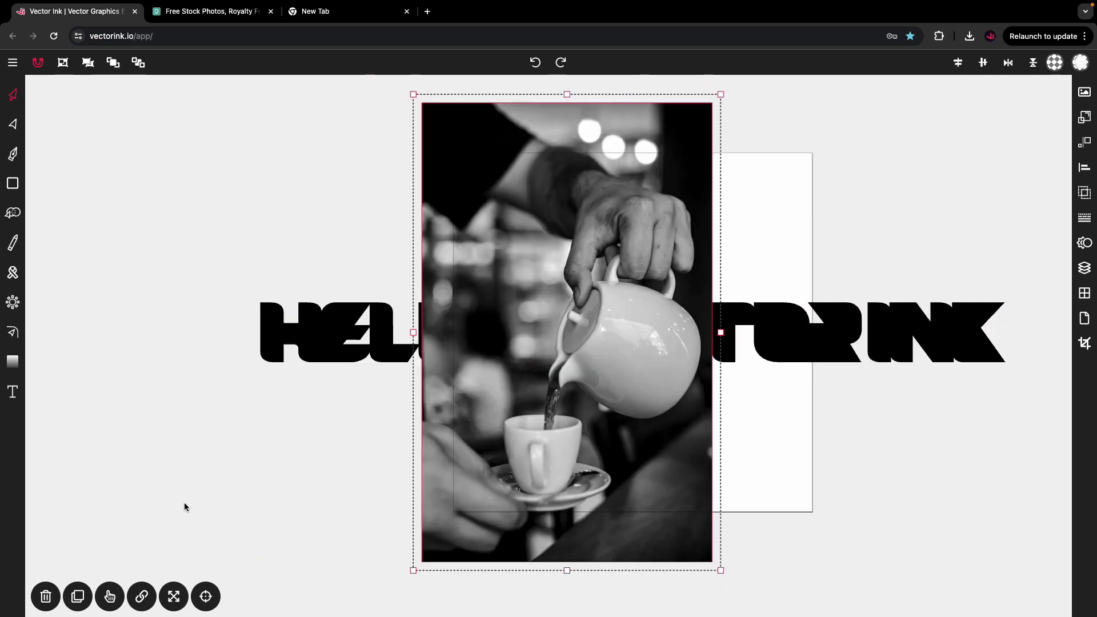
Step: Return to the Pexels tab, leaving the coffee photo on the Vector Ink canvas
{"action": "left_click", "coordinate": [210, 12]}
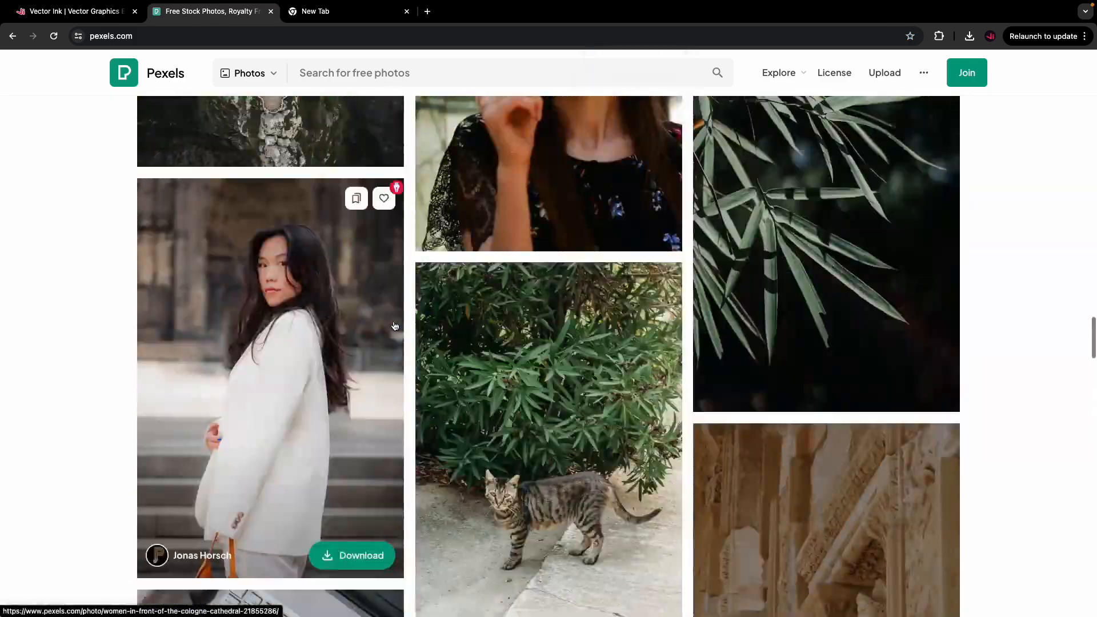
Step: Find the Ocean Wave Tube photo and import it into Vector Ink with the extension
{"action": "scroll", "scroll_direction": "down", "scroll_amount": 3}
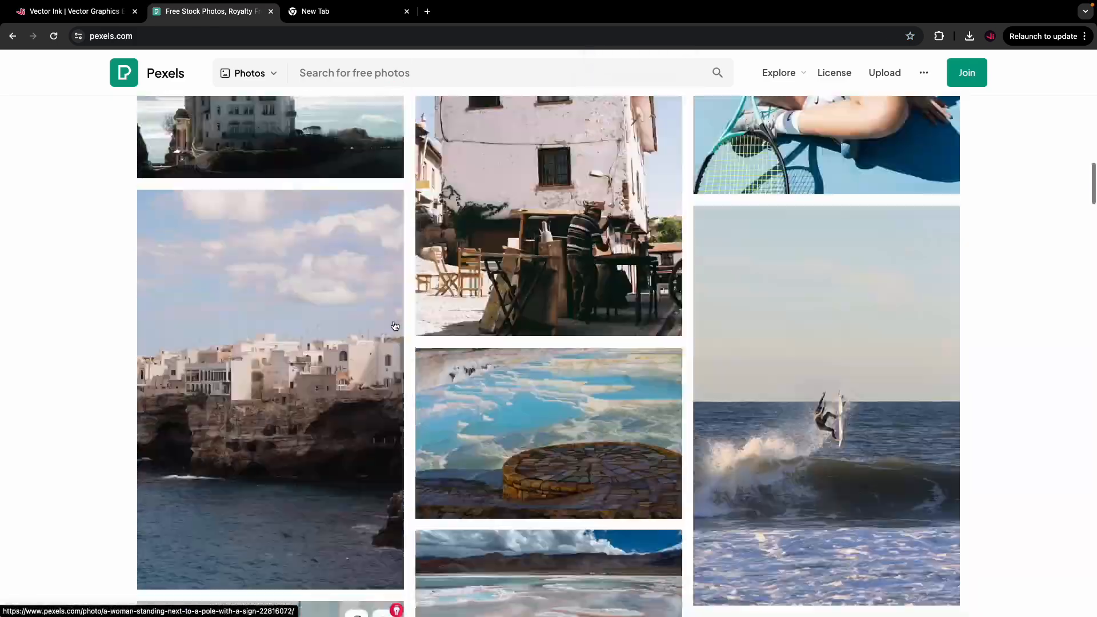
{"action": "scroll", "scroll_direction": "down", "scroll_amount": 3}
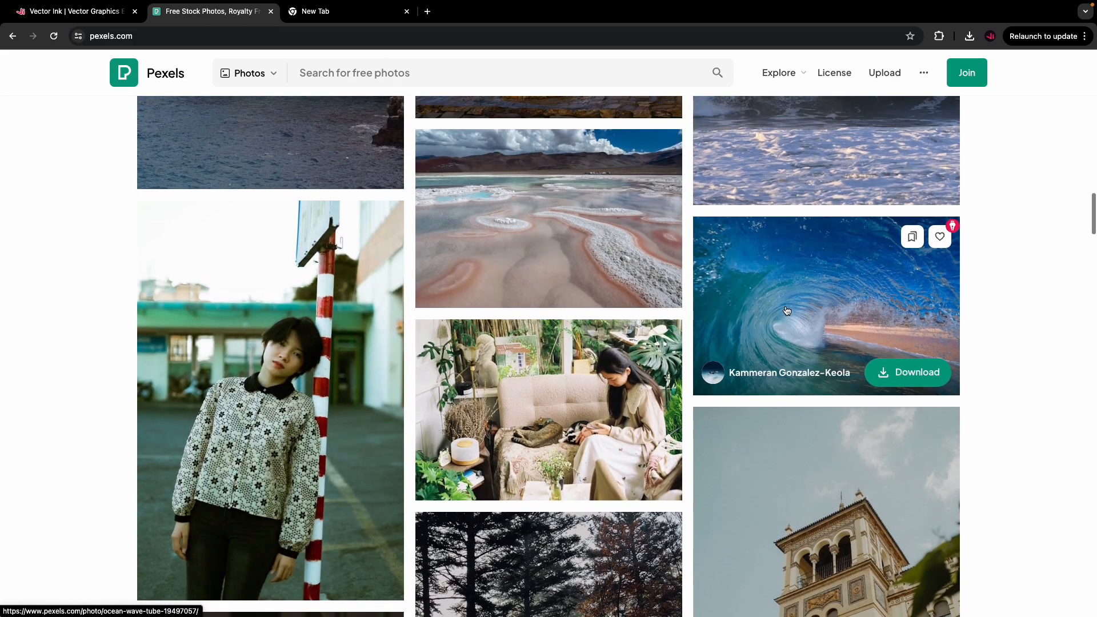
{"action": "left_click", "coordinate": [786, 311]}
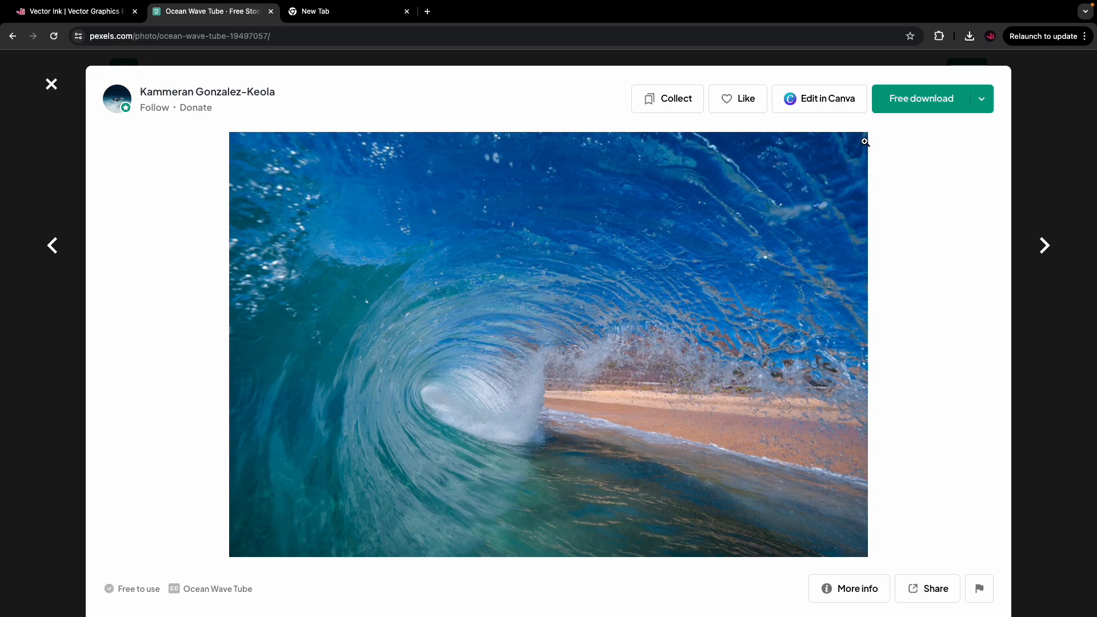
{"action": "left_click", "coordinate": [864, 142]}
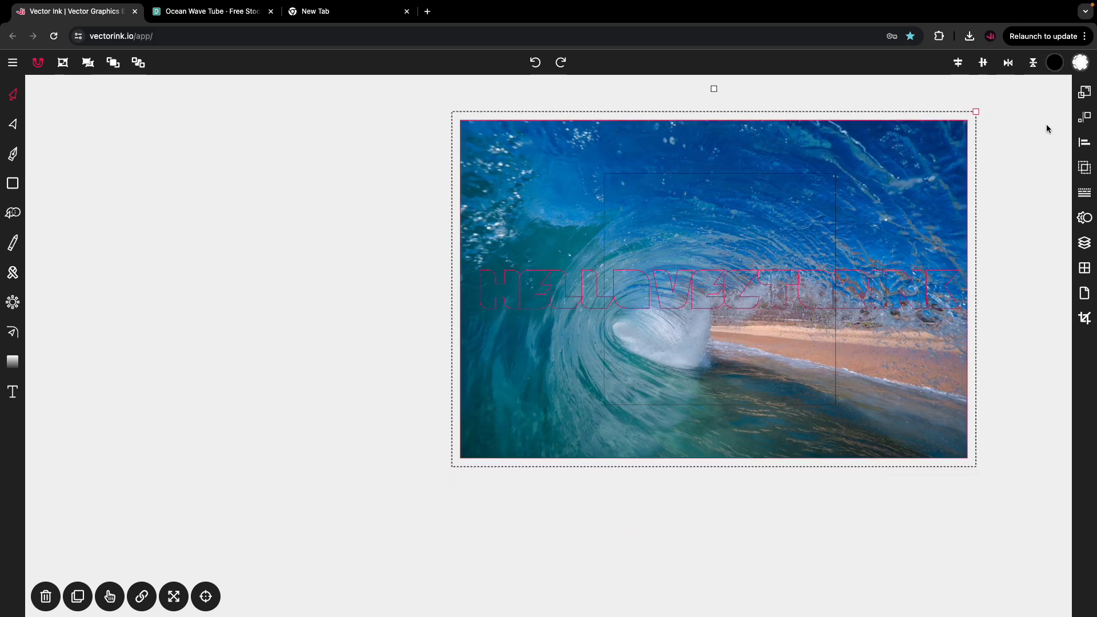
Step: Open the Object panel's clip-mask options for the wave photo over the lettering
{"action": "left_click", "coordinate": [1083, 141]}
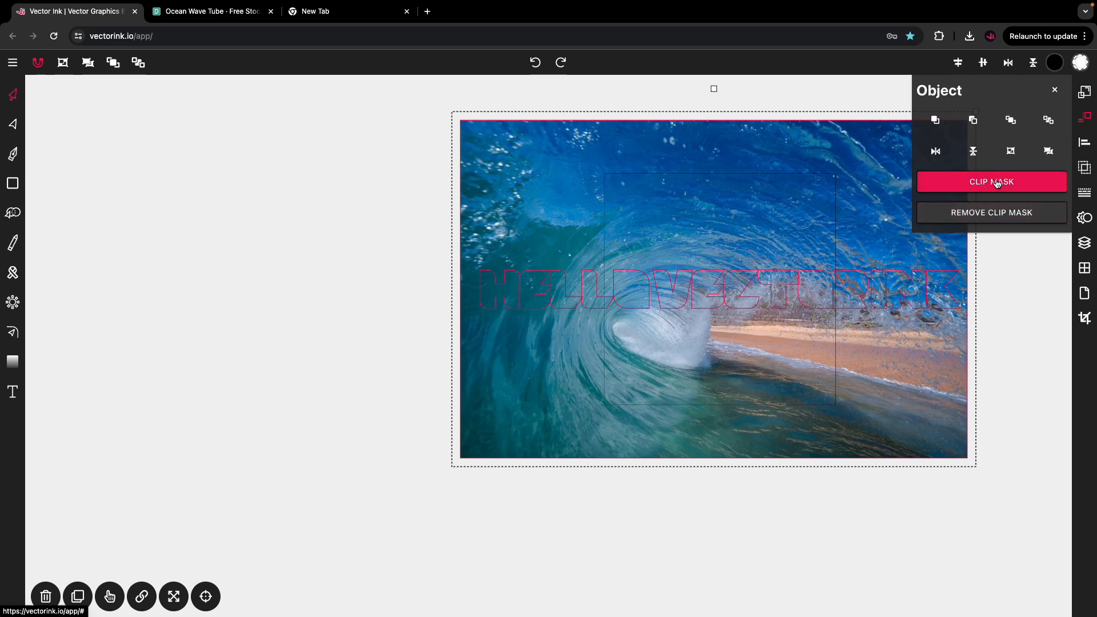
Step: Apply Clip Mask so the wave photo fills the 'Hello Vector Ink' letters, then deselect
{"action": "left_click", "coordinate": [992, 181]}
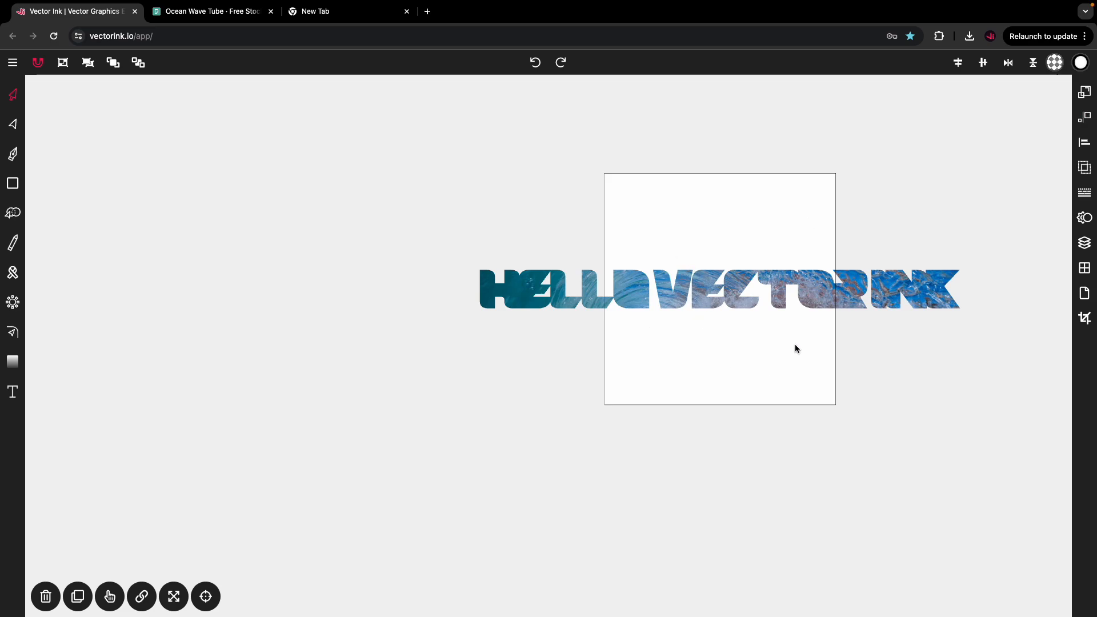
{"action": "left_click", "coordinate": [699, 289]}
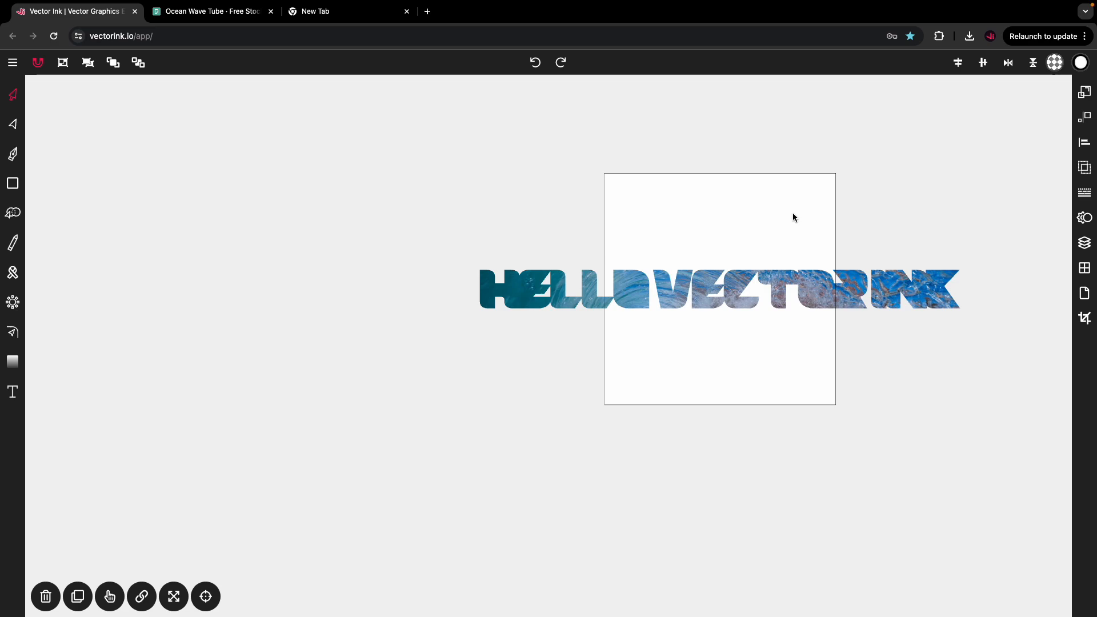
{"action": "mouse_move", "coordinate": [653, 277]}
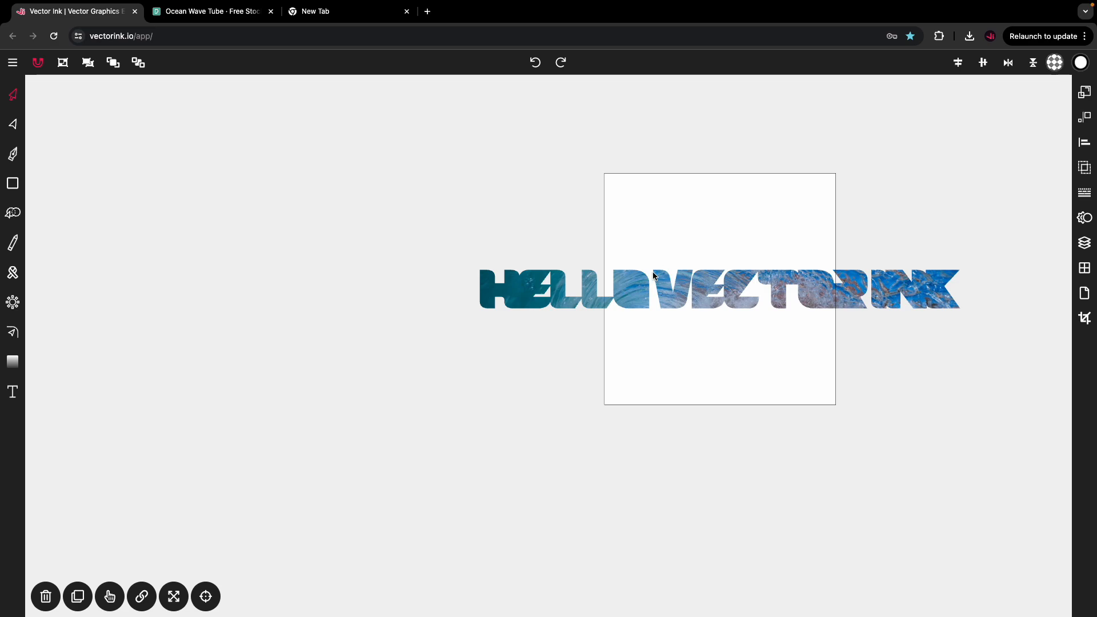
{"action": "mouse_move", "coordinate": [827, 275]}
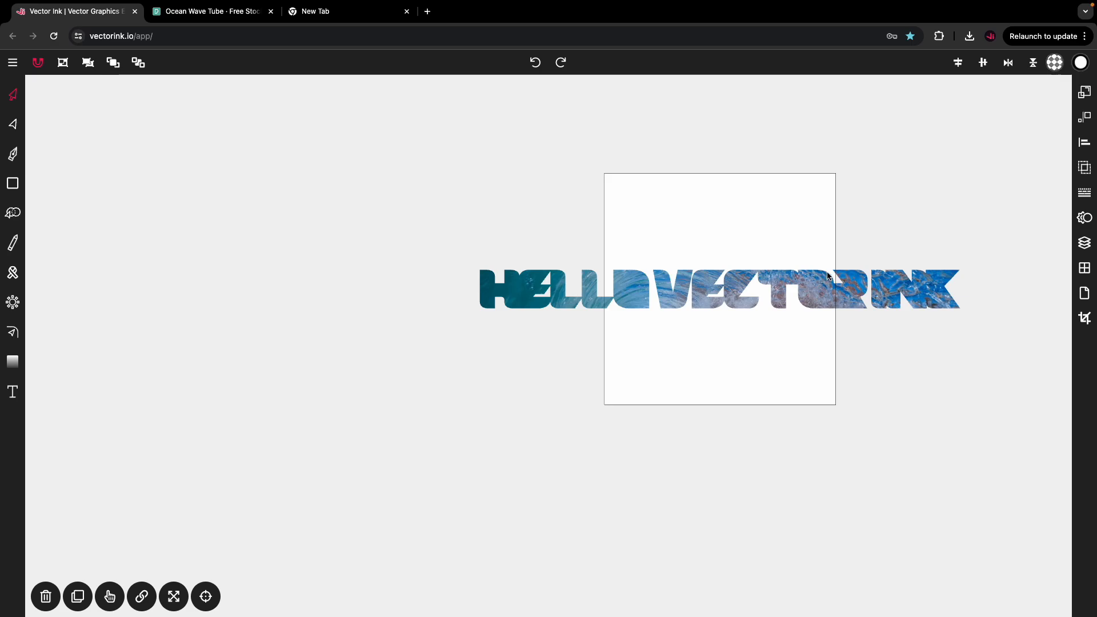
{"action": "left_click", "coordinate": [12, 62]}
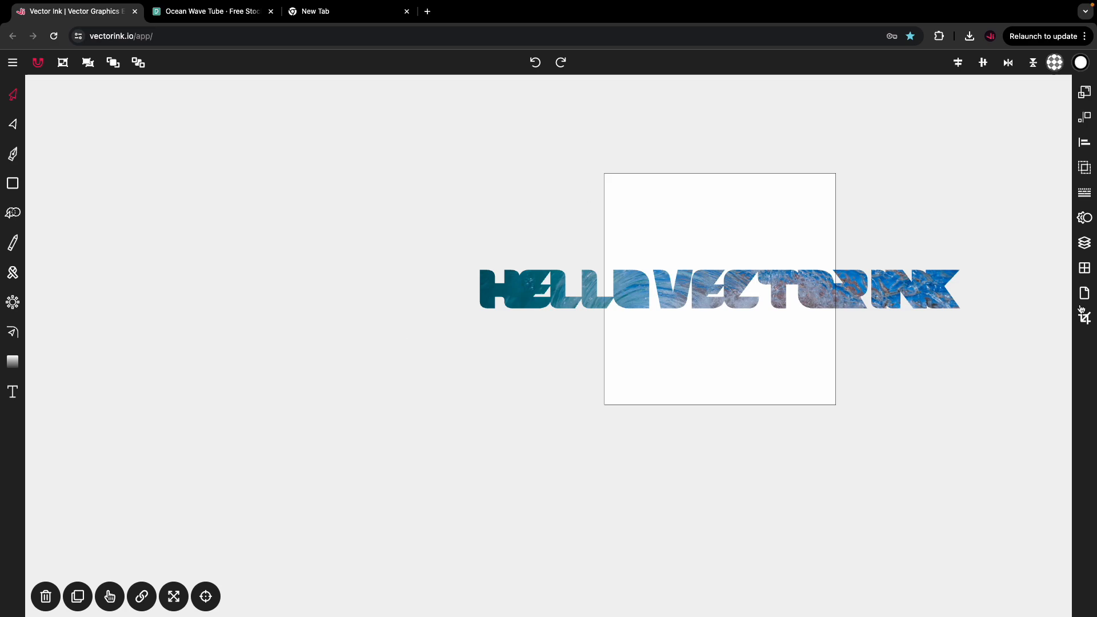
{"action": "mouse_move", "coordinate": [1058, 86]}
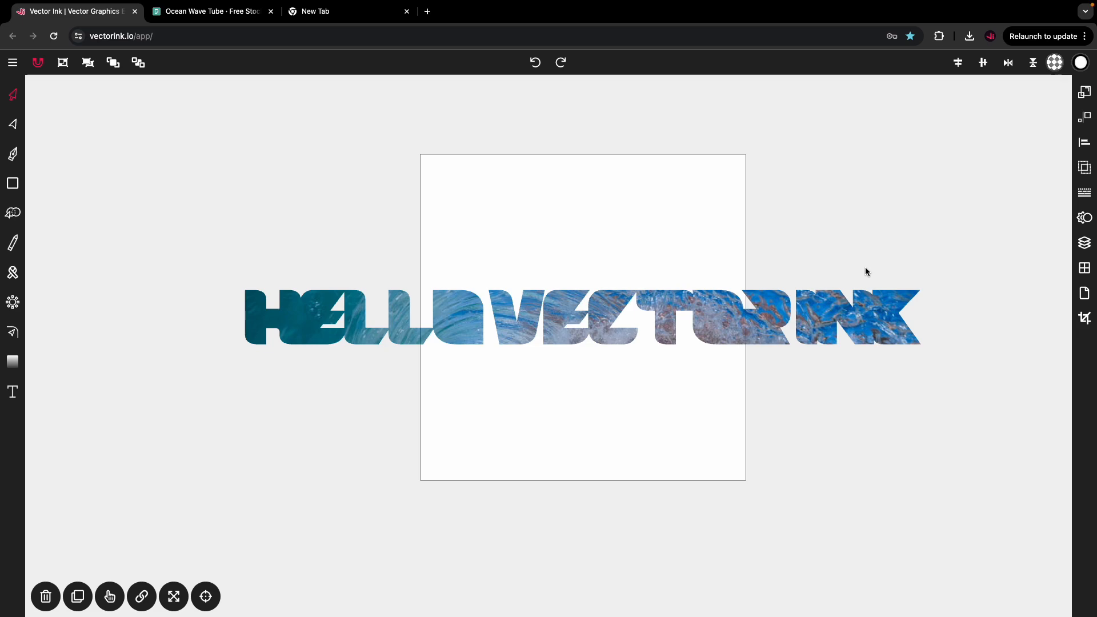
{"action": "mouse_move", "coordinate": [867, 264]}
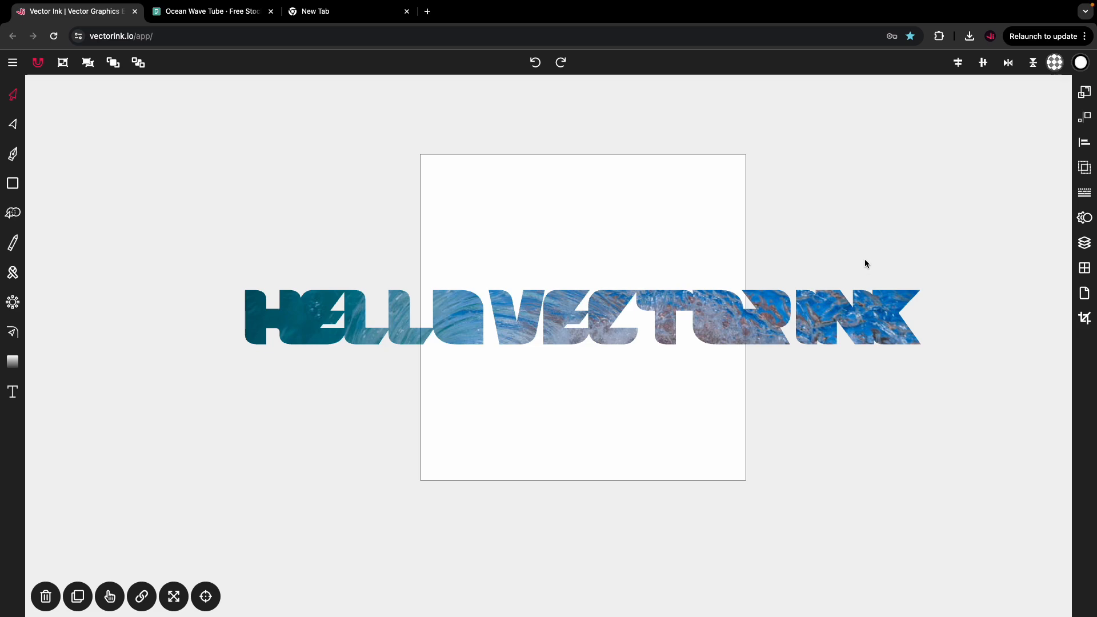
{"action": "mouse_move", "coordinate": [908, 57]}
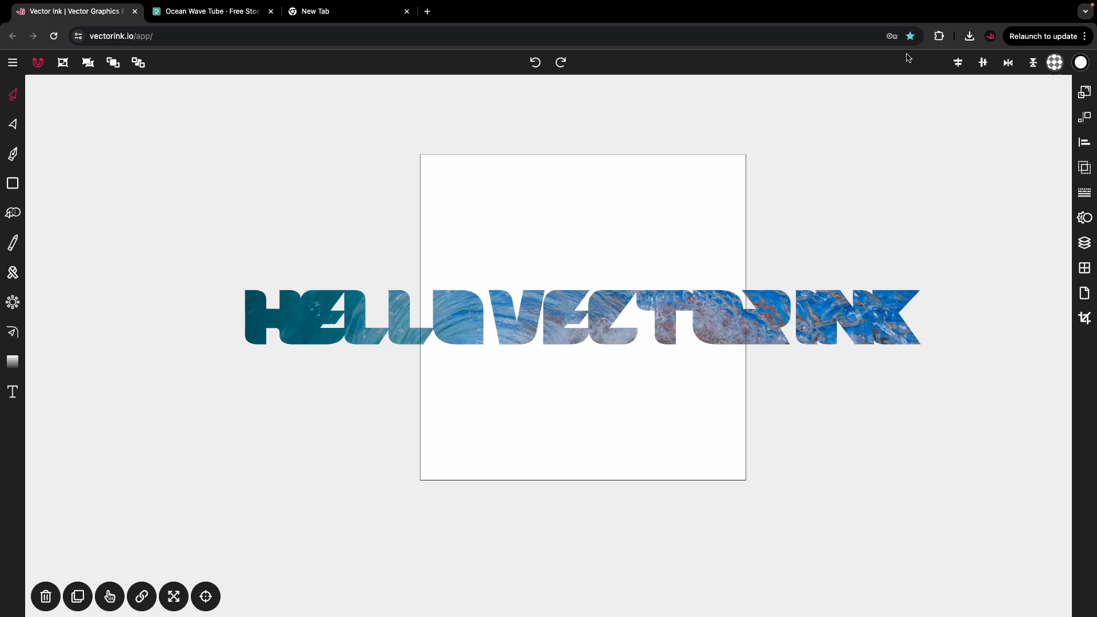